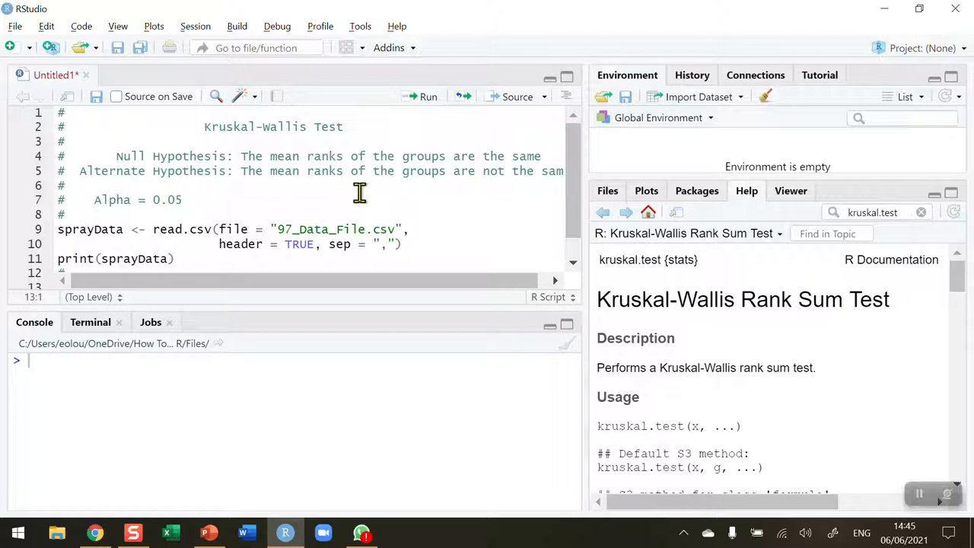
{"action": "mouse_move", "coordinate": [585, 292]}
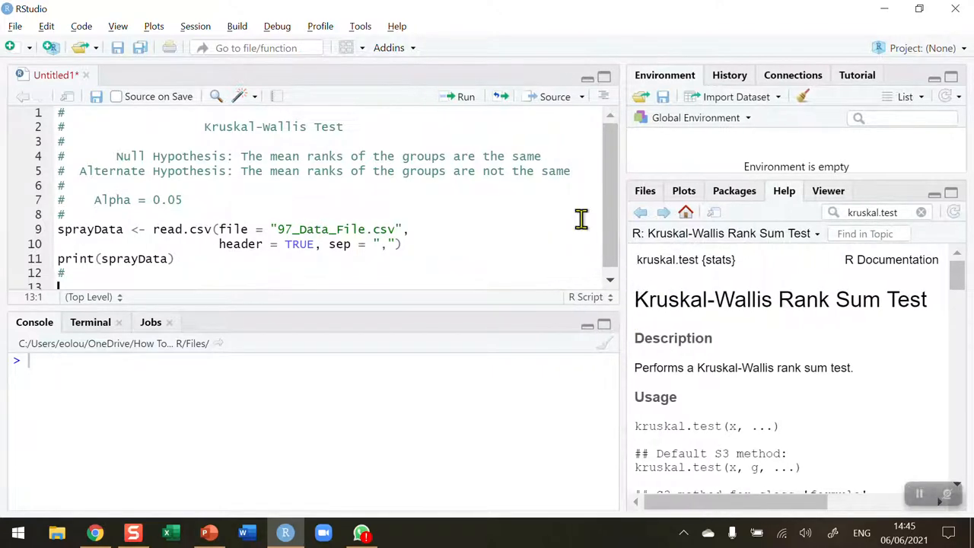
- Review the hypothesis, alpha and data-file lines, then run the script to load and print sprayData
{"action": "left_click", "coordinate": [249, 155]}
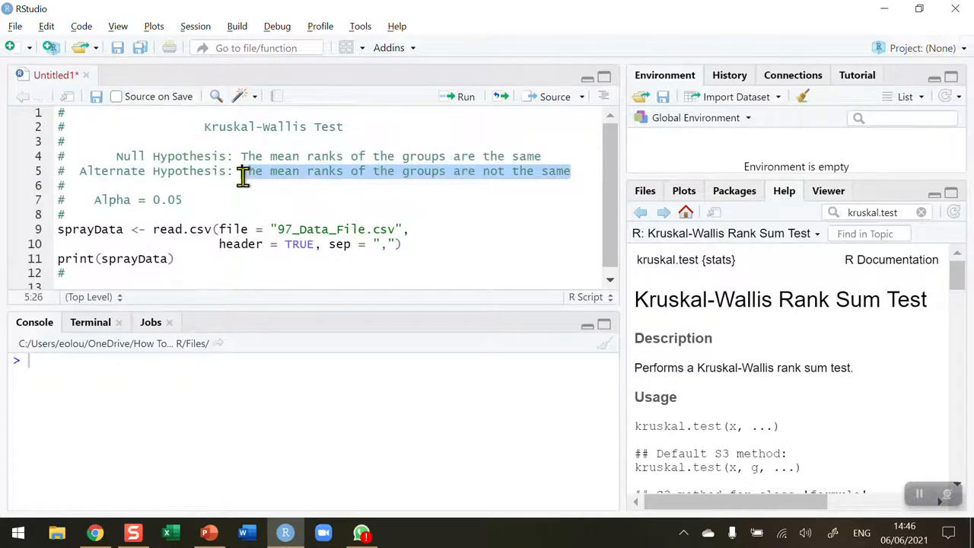
{"action": "left_click", "coordinate": [571, 171]}
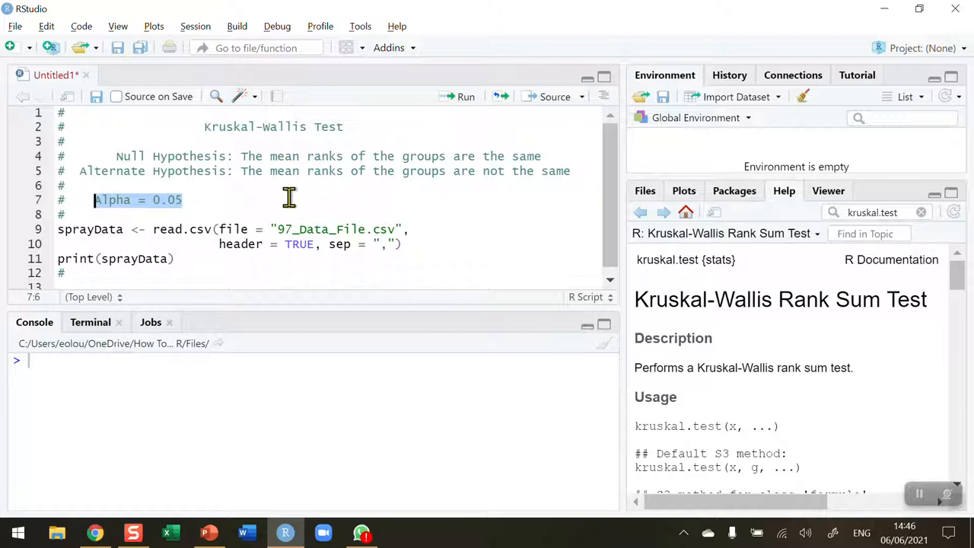
{"action": "mouse_move", "coordinate": [332, 204]}
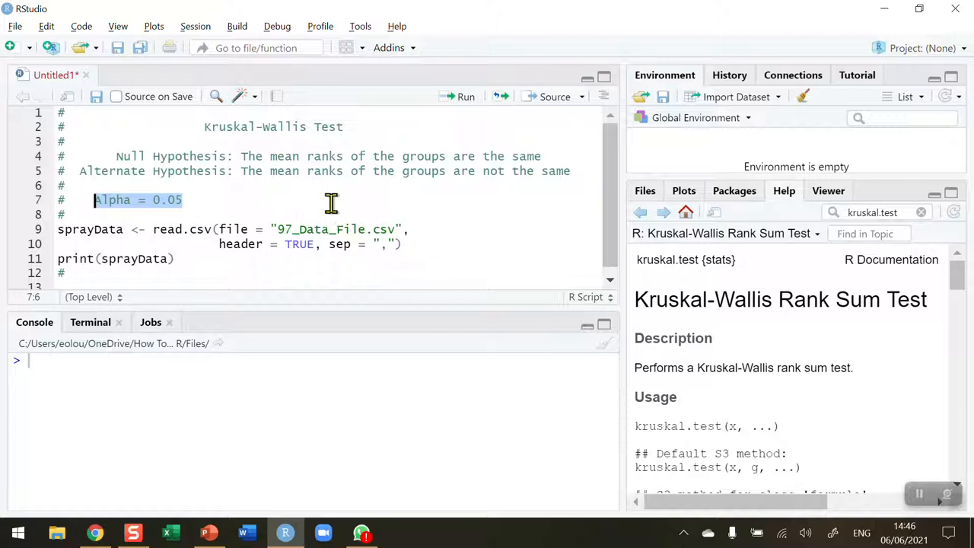
{"action": "left_click", "coordinate": [280, 228]}
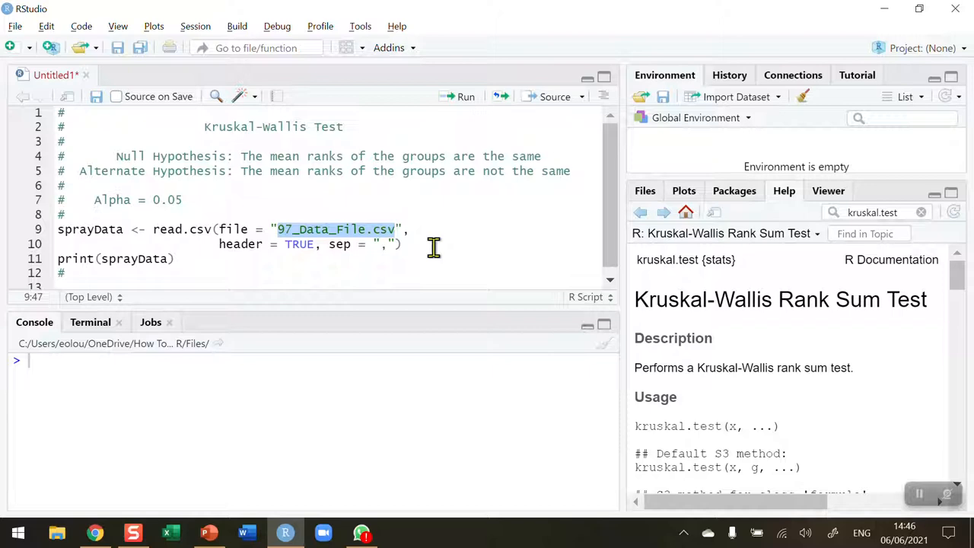
{"action": "mouse_move", "coordinate": [423, 247]}
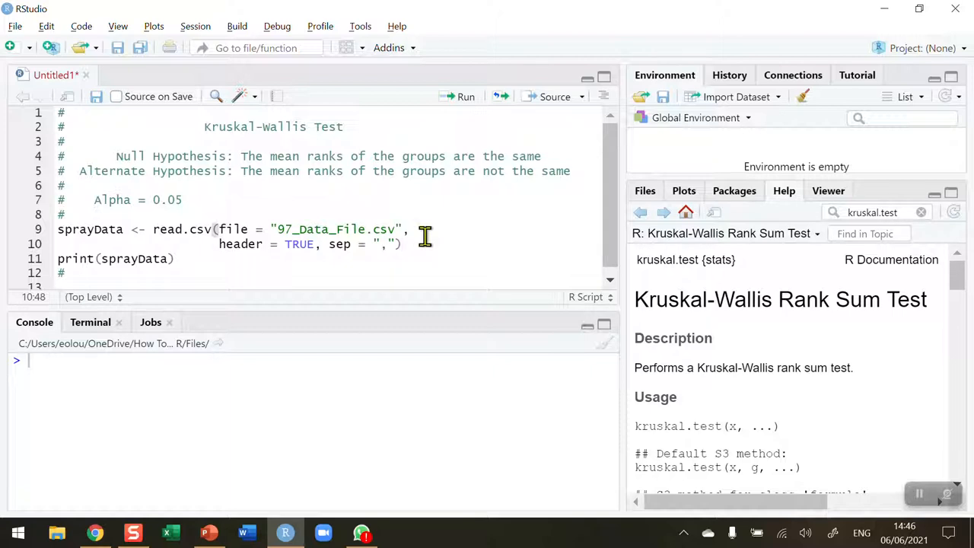
{"action": "mouse_move", "coordinate": [445, 155]}
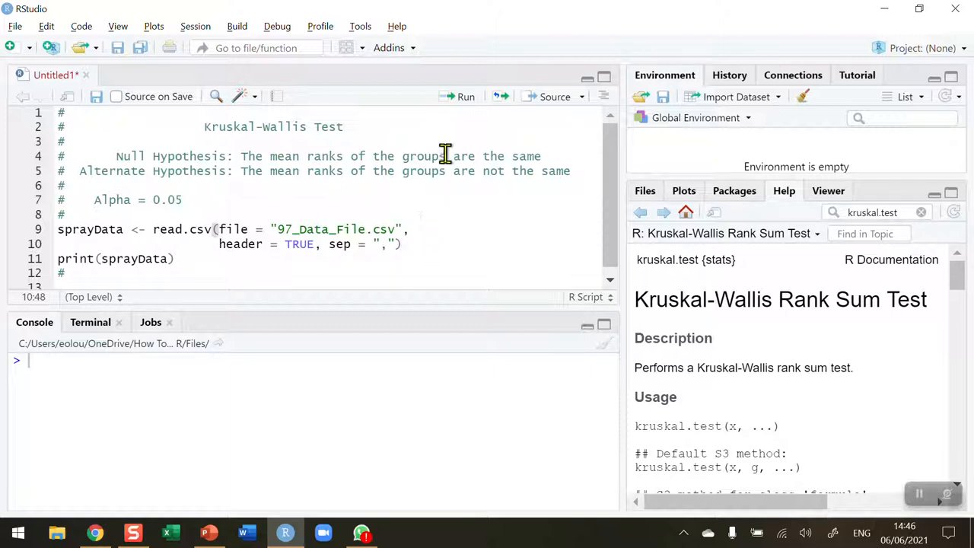
{"action": "left_click", "coordinate": [465, 98]}
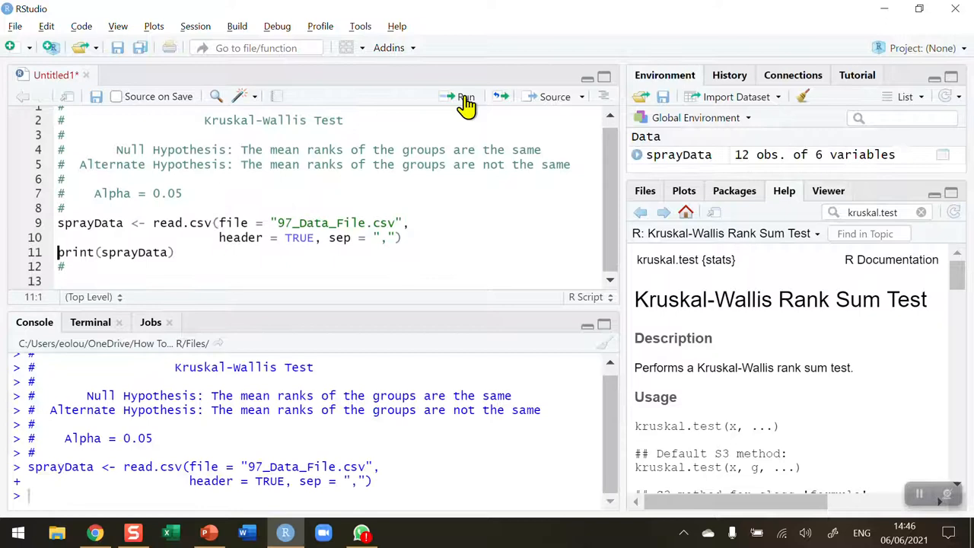
{"action": "left_click", "coordinate": [465, 97]}
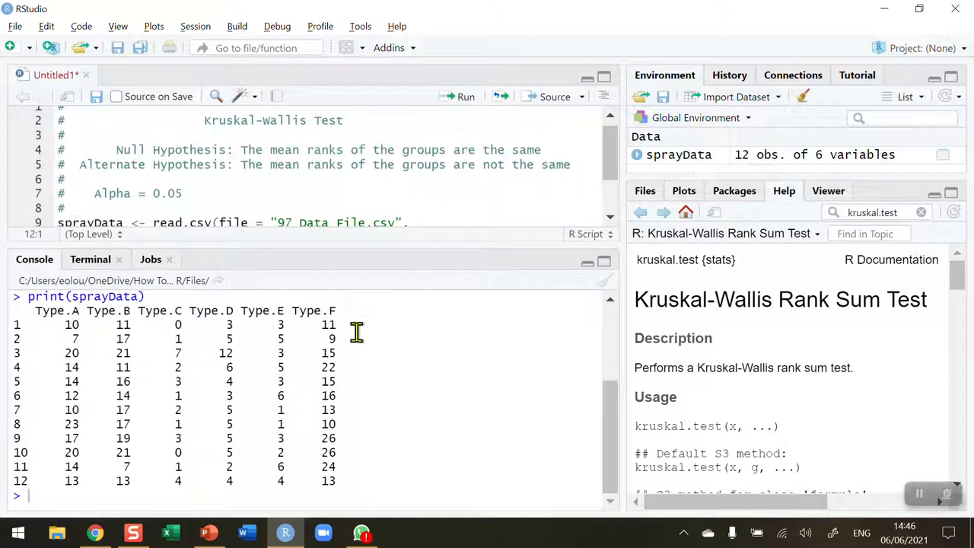
{"action": "mouse_move", "coordinate": [59, 318]}
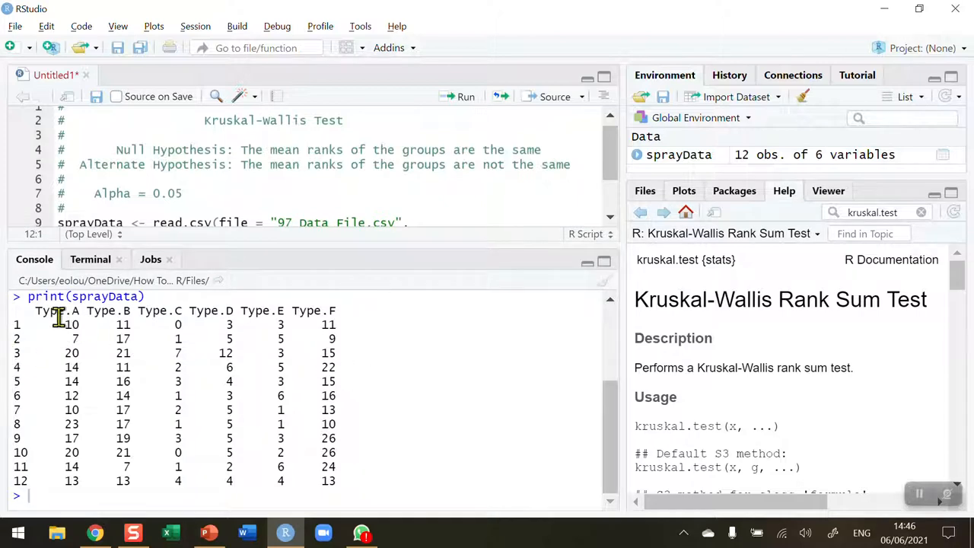
{"action": "mouse_move", "coordinate": [91, 337]}
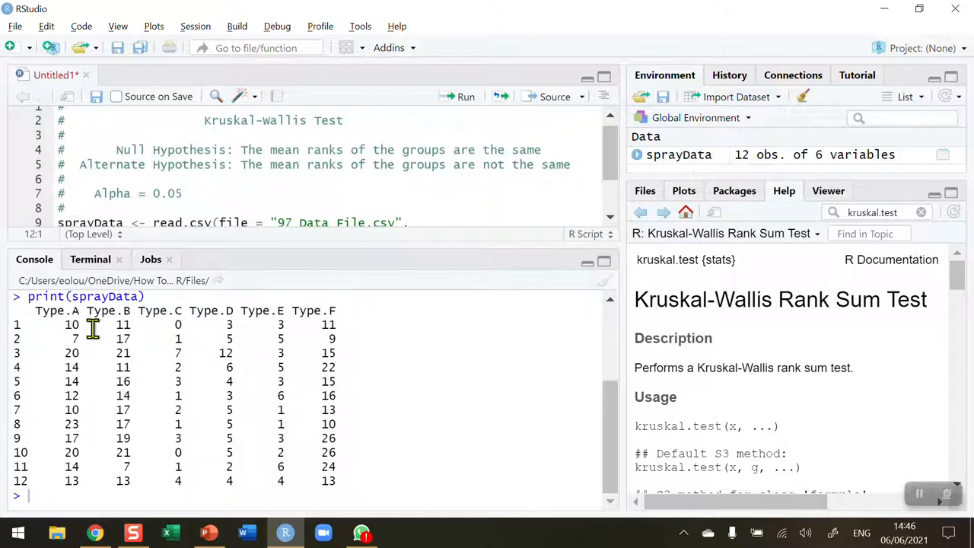
{"action": "mouse_move", "coordinate": [353, 318]}
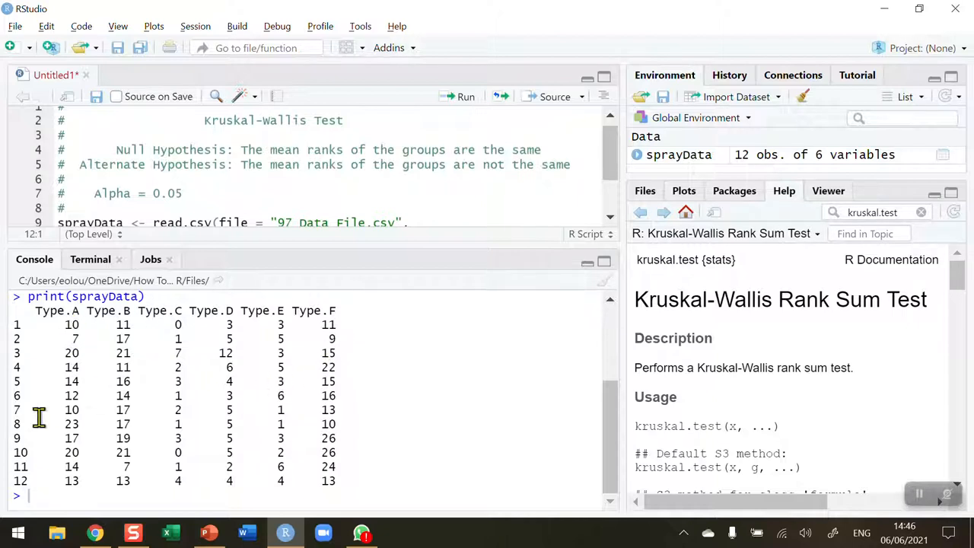
{"action": "mouse_move", "coordinate": [377, 485]}
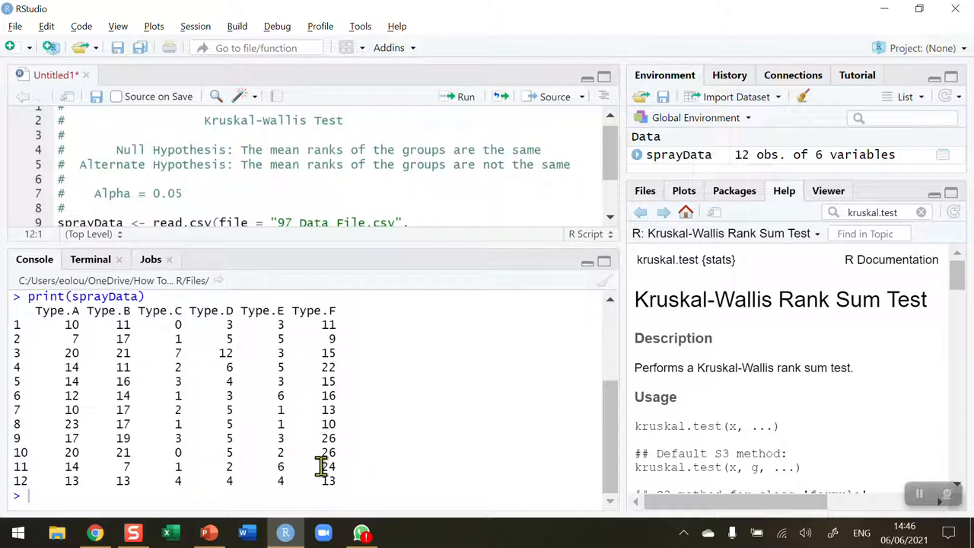
{"action": "mouse_move", "coordinate": [393, 201]}
{"action": "type", "text": "#"}
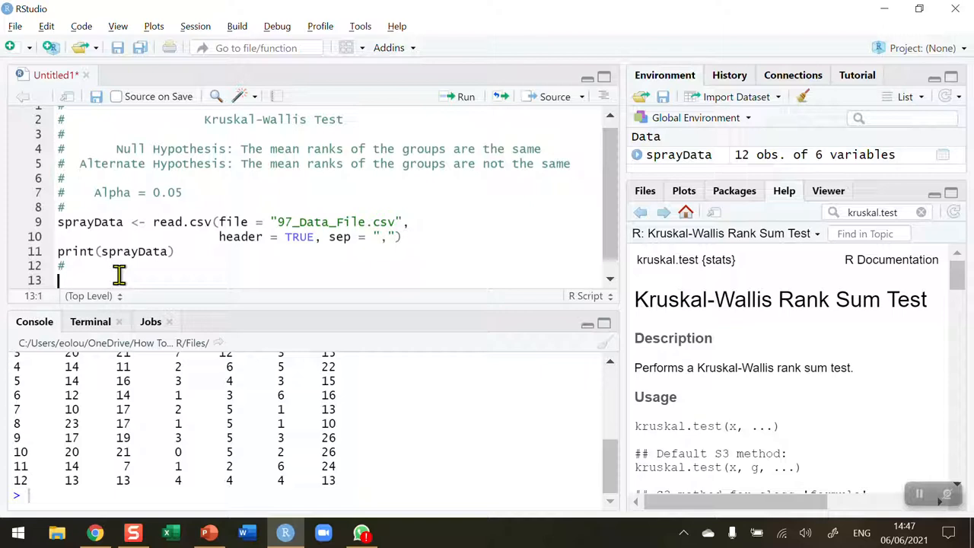
- Write shapiro.test(sprayData$Type.A) on line 13, picking Type.A from the suggestions
{"action": "type", "text": "shpir"}
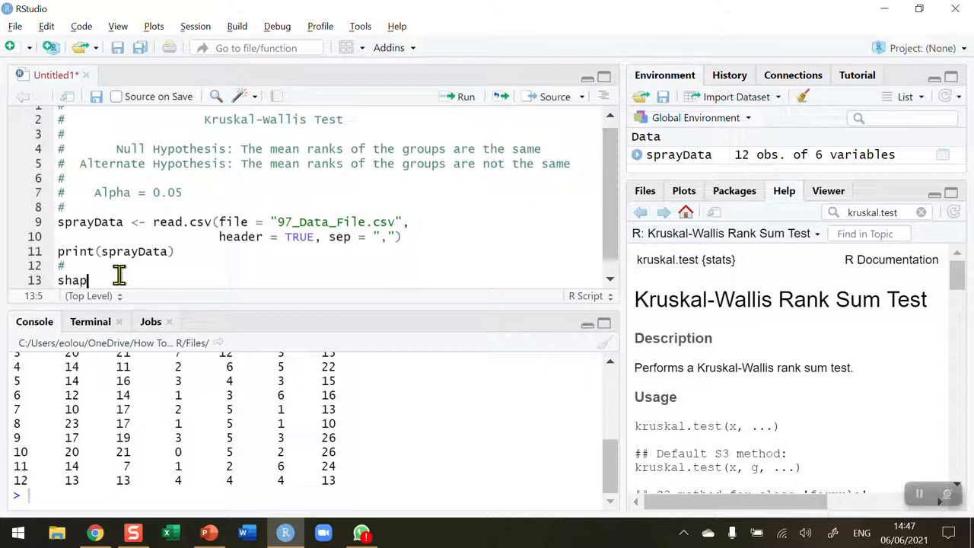
{"action": "type", "text": "iro.test("}
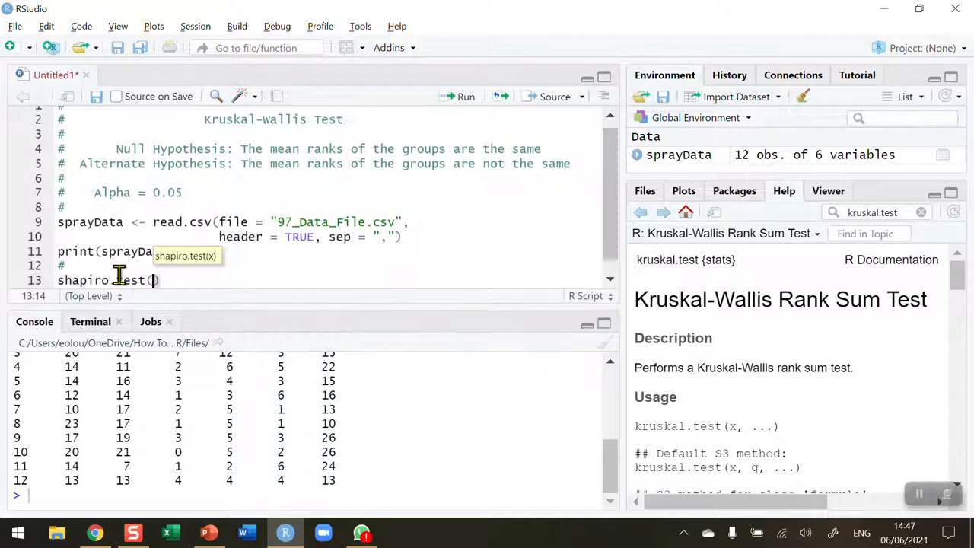
{"action": "mouse_move", "coordinate": [347, 152]}
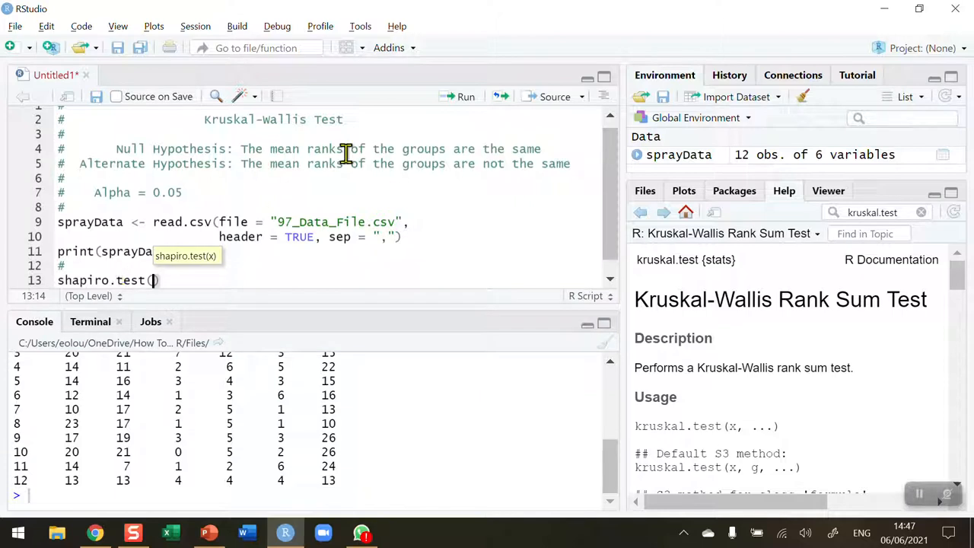
{"action": "type", "text": "sprayData"}
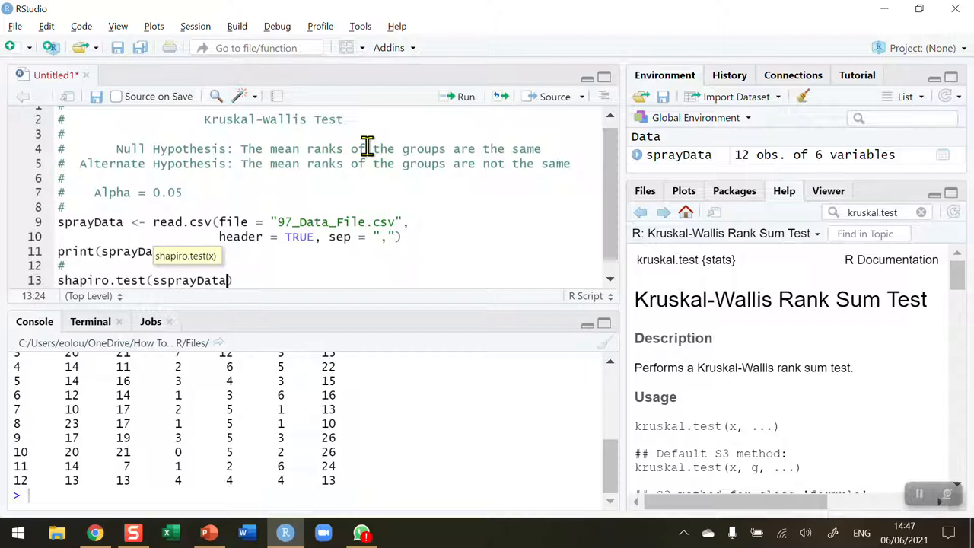
{"action": "type", "text": "$"}
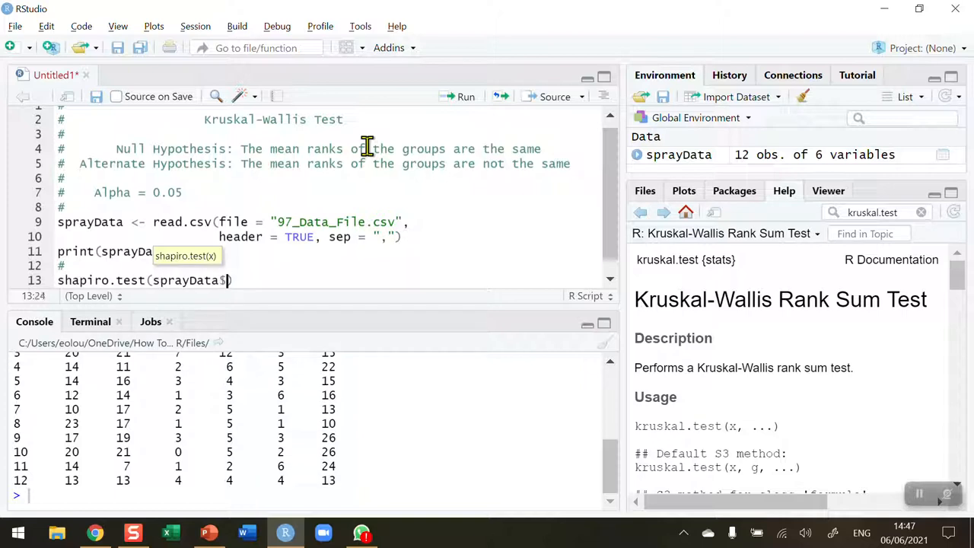
{"action": "type", "text": "T"}
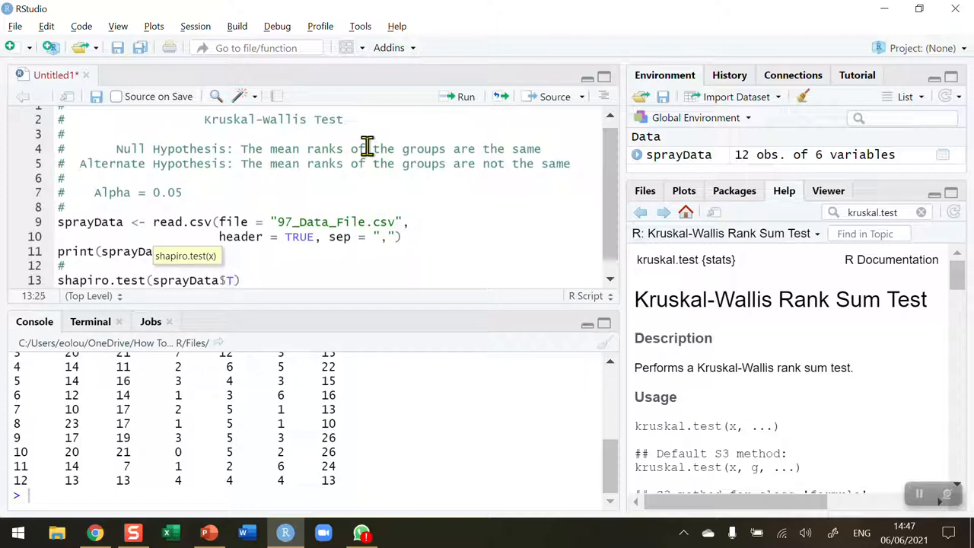
{"action": "type", "text": "Type"}
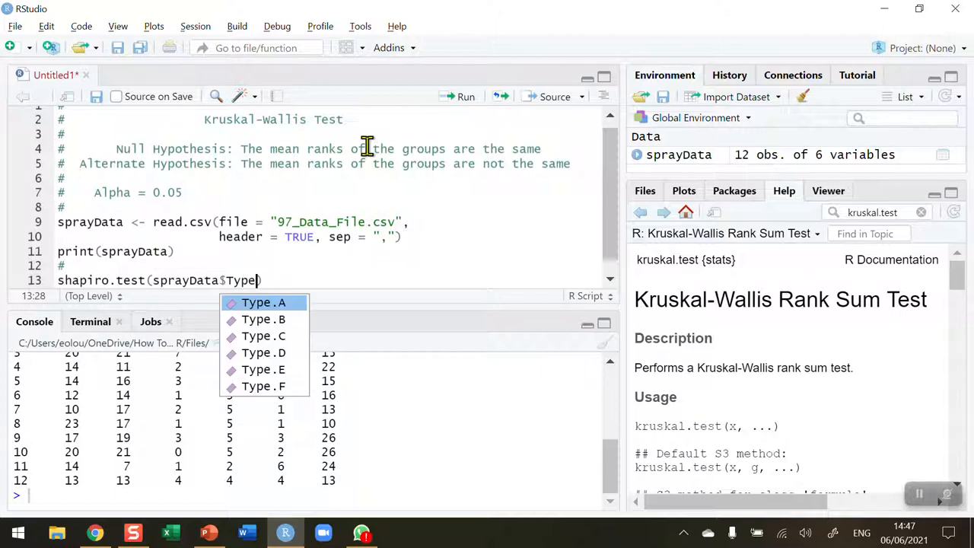
{"action": "left_click", "coordinate": [261, 301]}
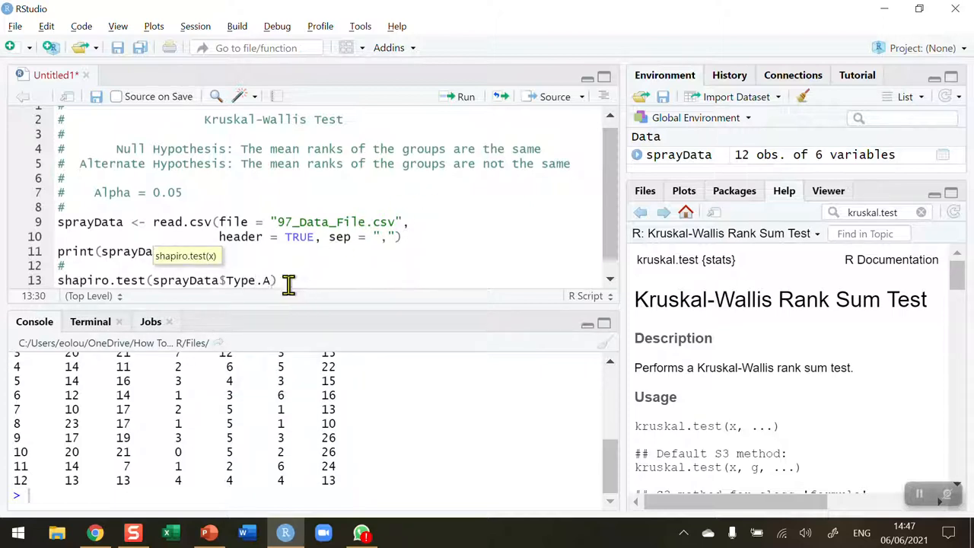
{"action": "mouse_move", "coordinate": [195, 312]}
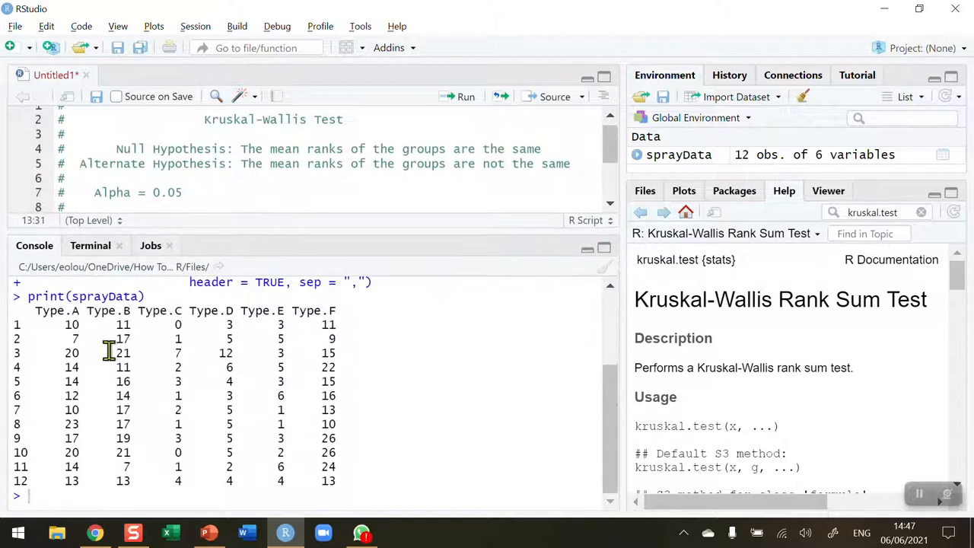
{"action": "scroll", "scroll_direction": "down", "scroll_amount": 3}
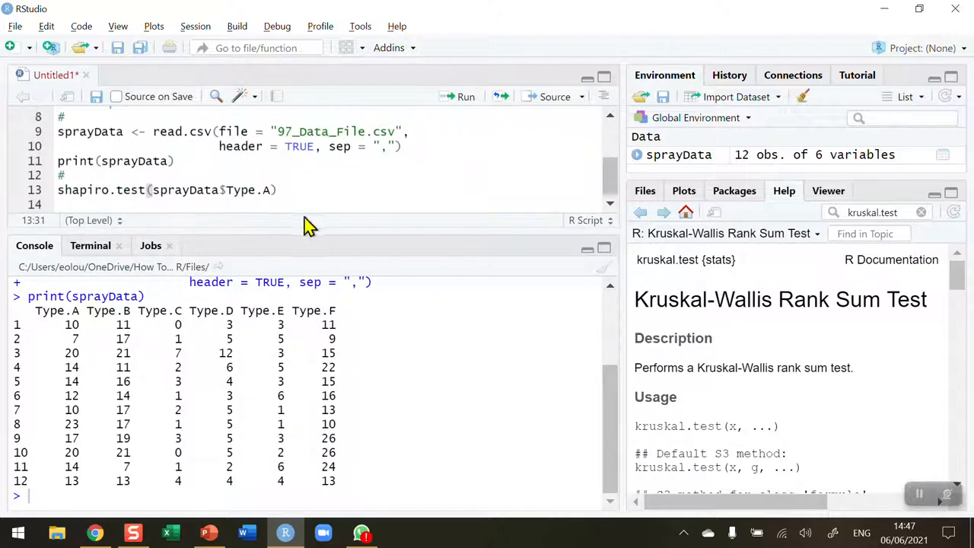
- Run the Type.A Shapiro-Wilk test (p-value 0.7487) and position the caret to duplicate the line
{"action": "left_click", "coordinate": [466, 97]}
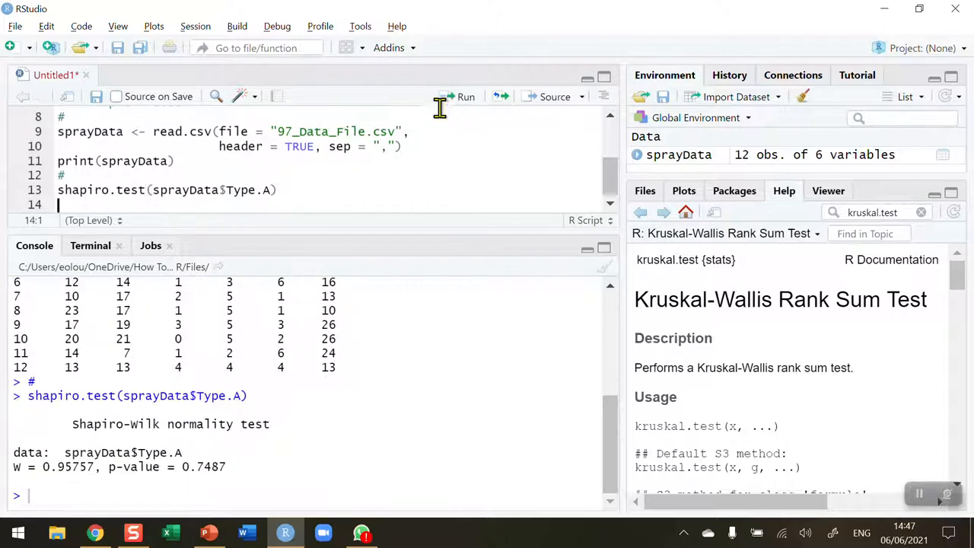
{"action": "double_click", "coordinate": [145, 465]}
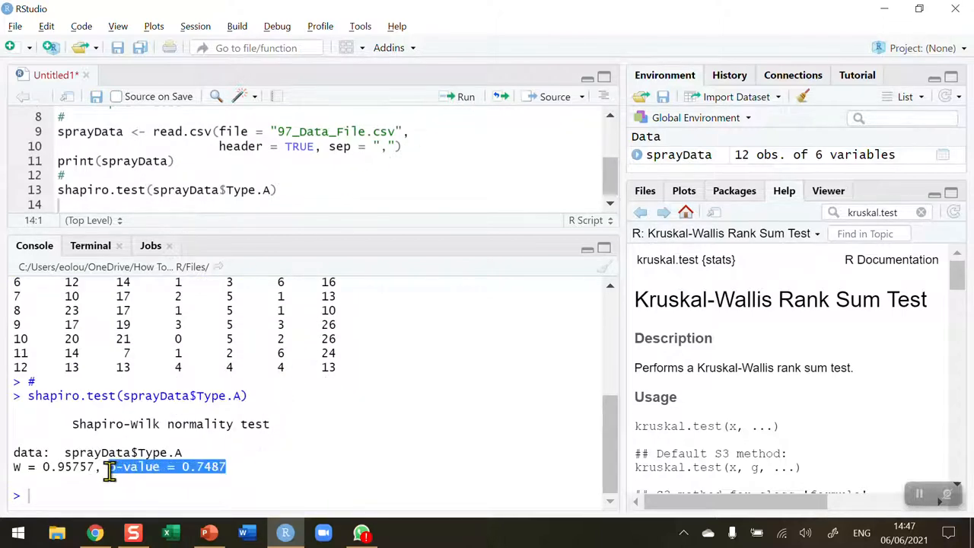
{"action": "mouse_move", "coordinate": [277, 465]}
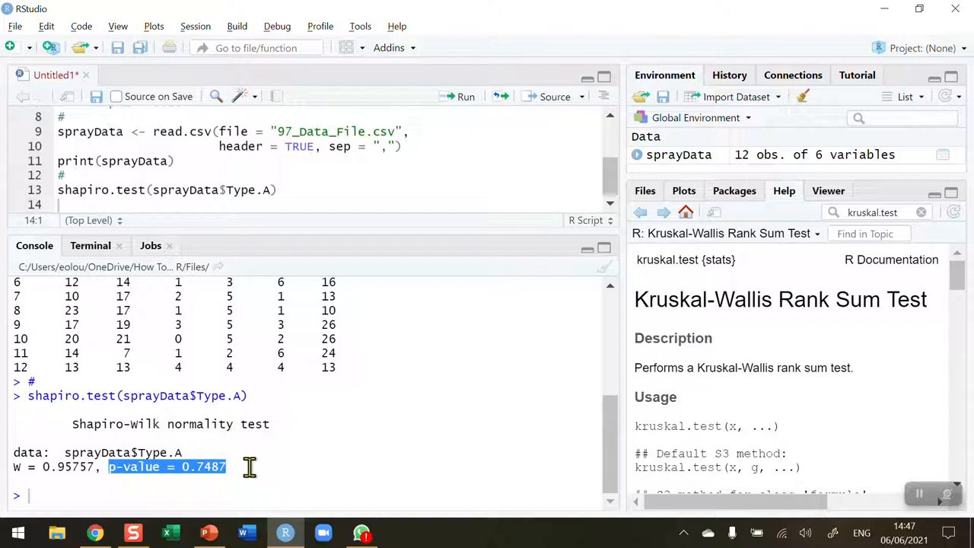
{"action": "mouse_move", "coordinate": [287, 231]}
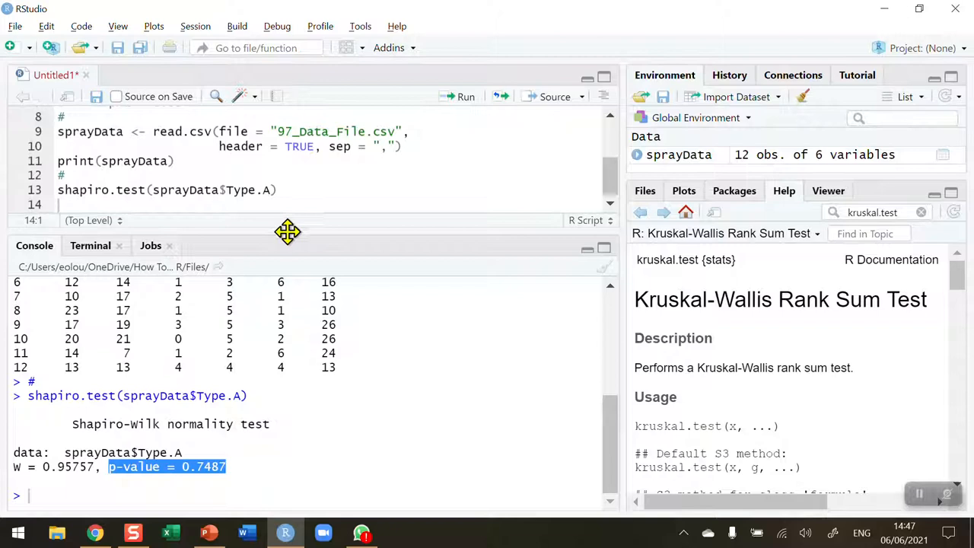
{"action": "scroll", "scroll_direction": "up", "scroll_amount": 3}
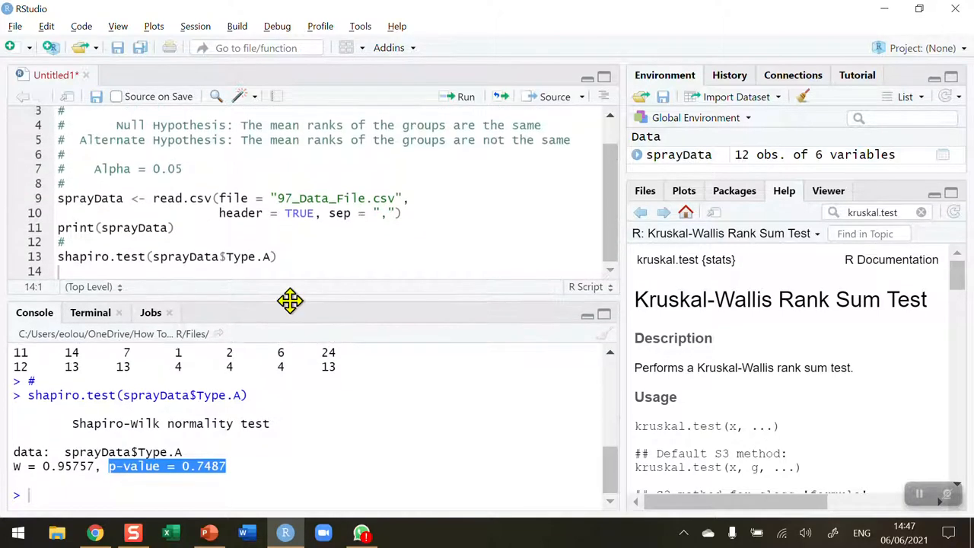
{"action": "left_click", "coordinate": [228, 256]}
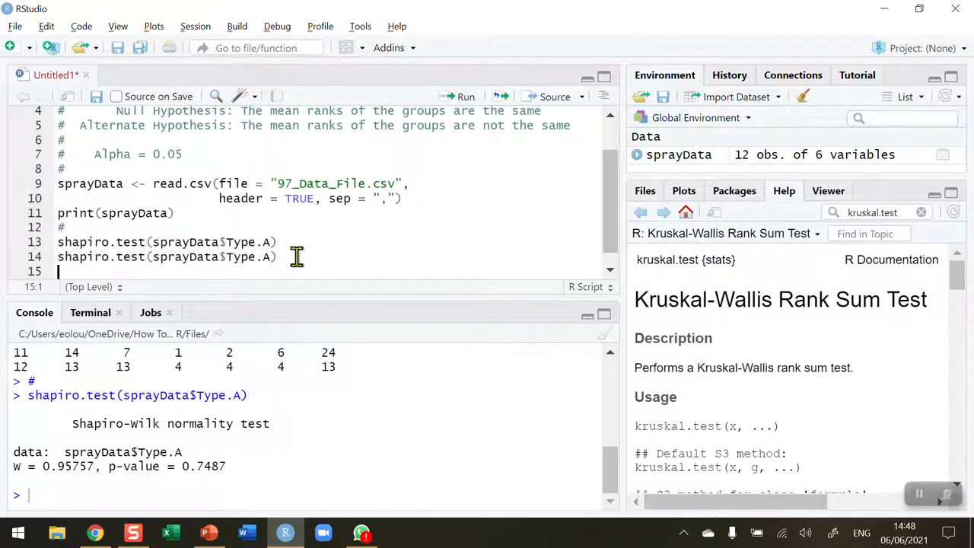
- Paste further shapiro.test lines and start editing their suffixes, beginning with Type.B
{"action": "type", "text": "shapiro.test(sprayData$Type.A)"}
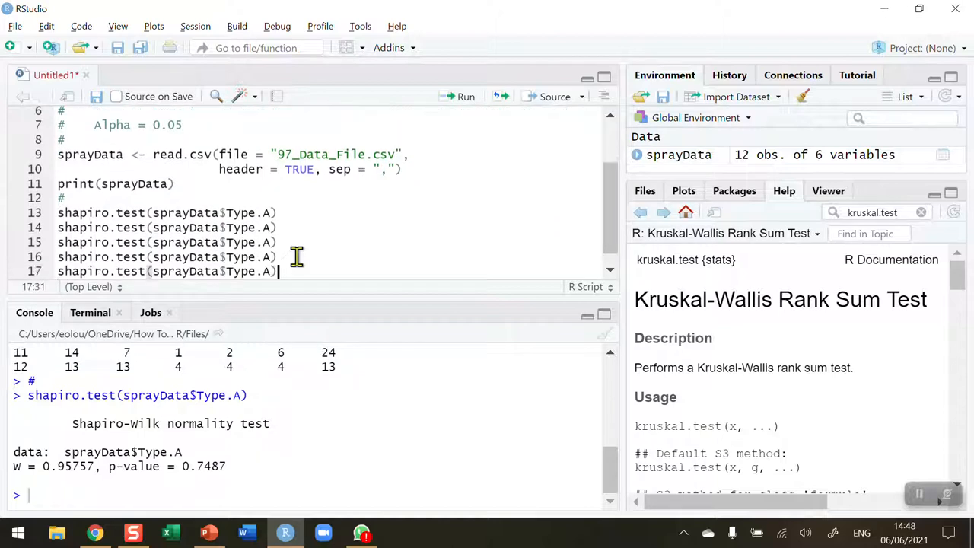
{"action": "key", "text": "Return"}
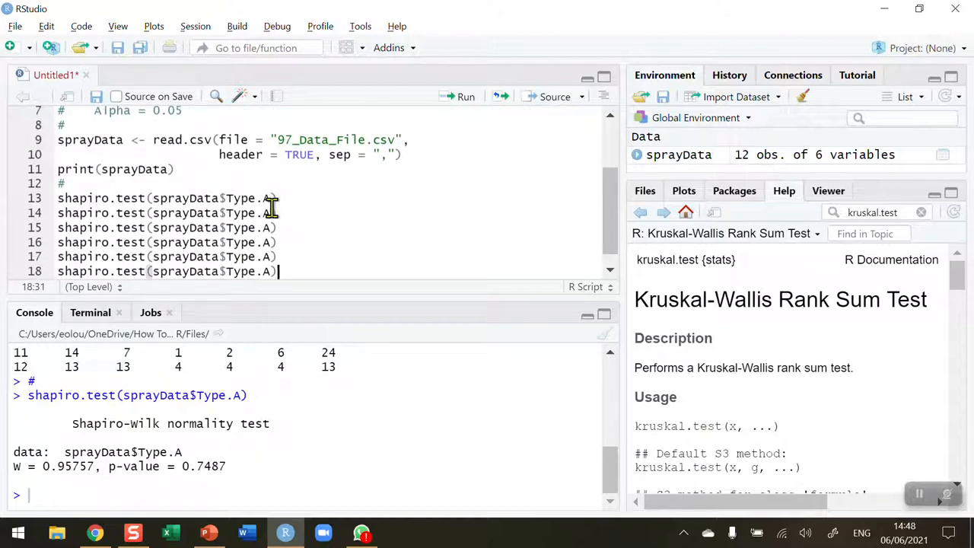
{"action": "type", "text": "B"}
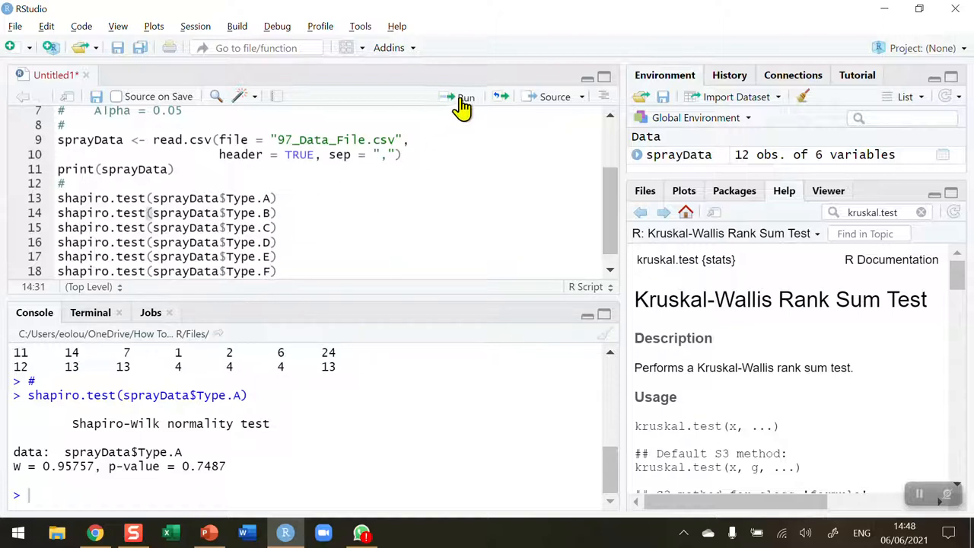
- Run the Shapiro-Wilk tests for Type.B, Type.C, Type.D, Type.E and Type.F one by one
{"action": "left_click", "coordinate": [466, 98]}
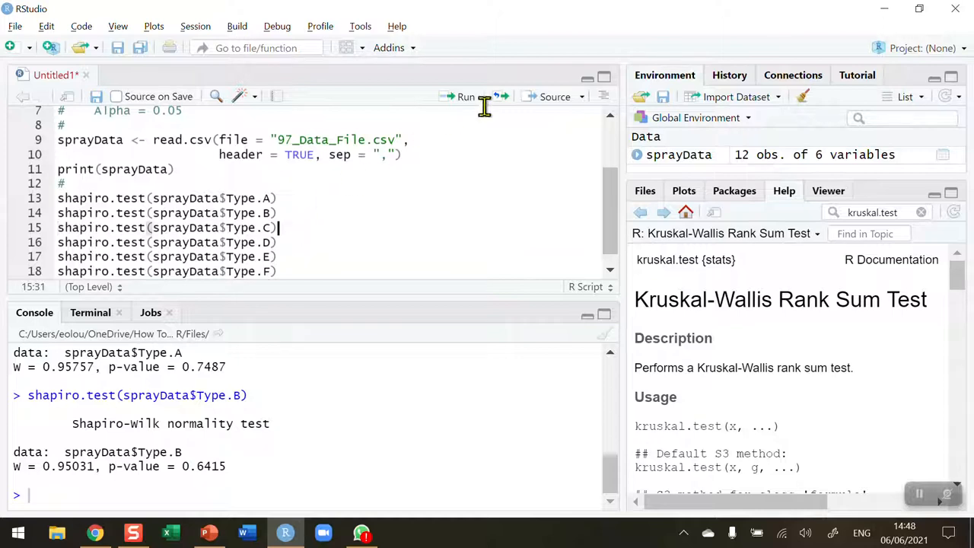
{"action": "left_click", "coordinate": [465, 98]}
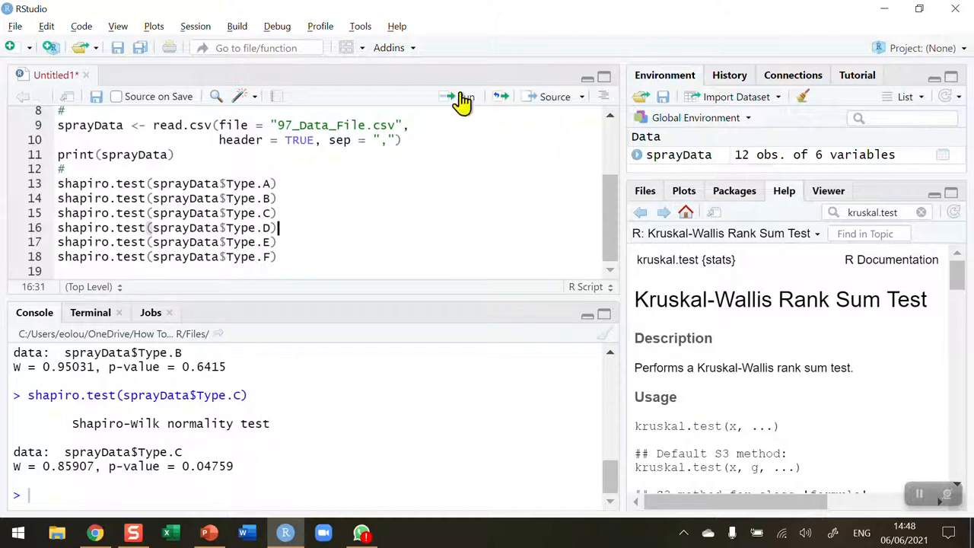
{"action": "left_click", "coordinate": [465, 97]}
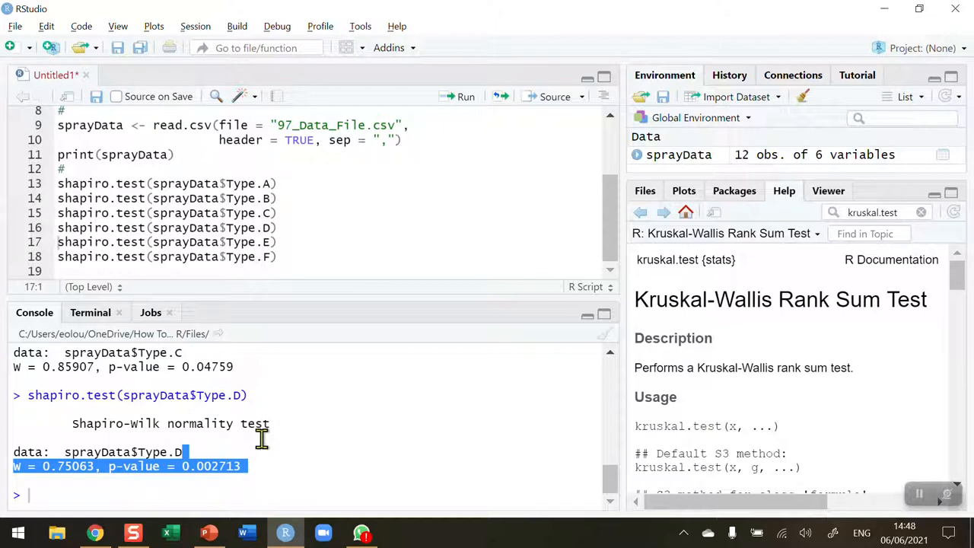
{"action": "mouse_move", "coordinate": [280, 445]}
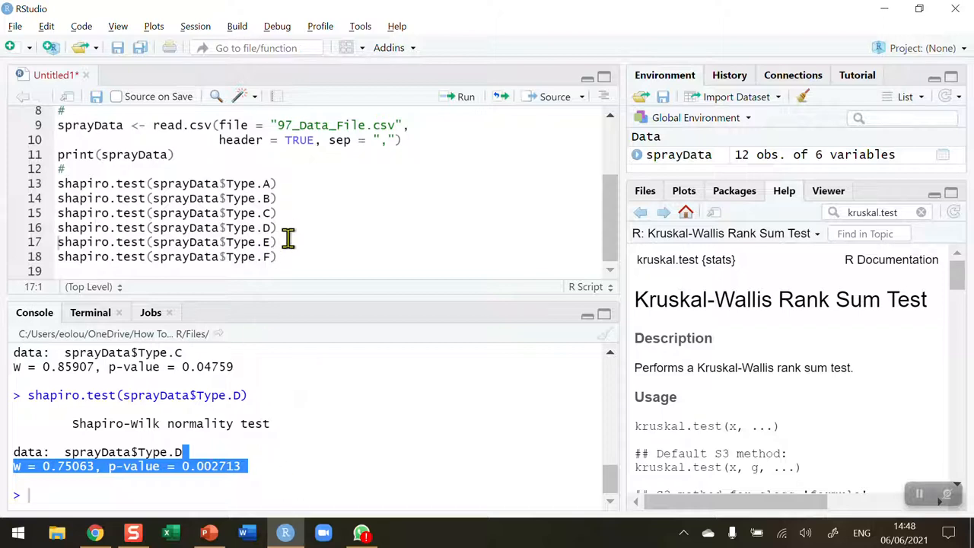
{"action": "left_click", "coordinate": [466, 97]}
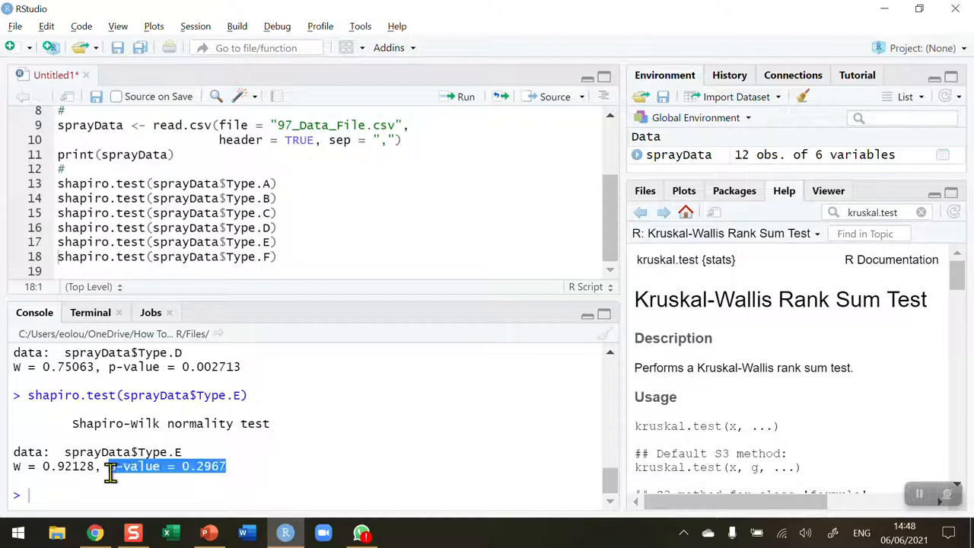
{"action": "mouse_move", "coordinate": [303, 245]}
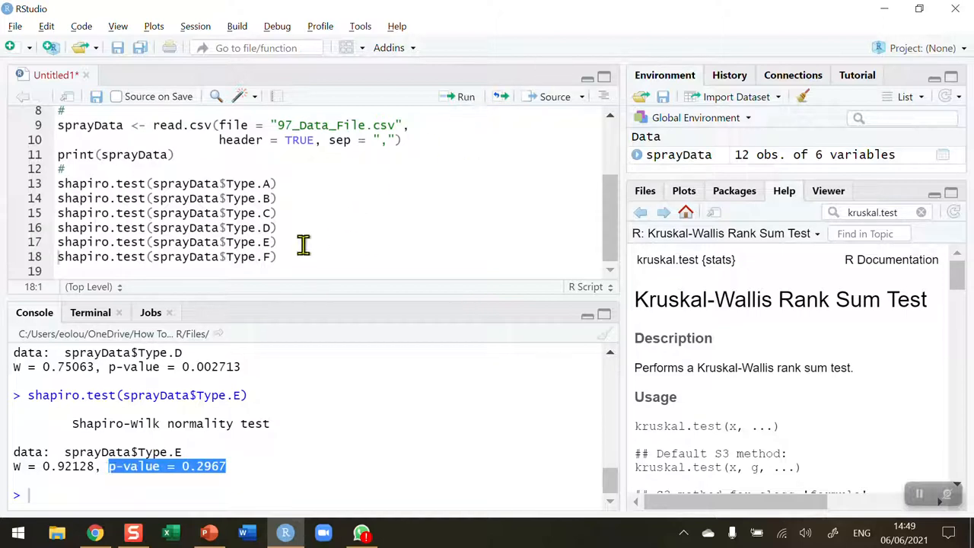
{"action": "left_click", "coordinate": [465, 97]}
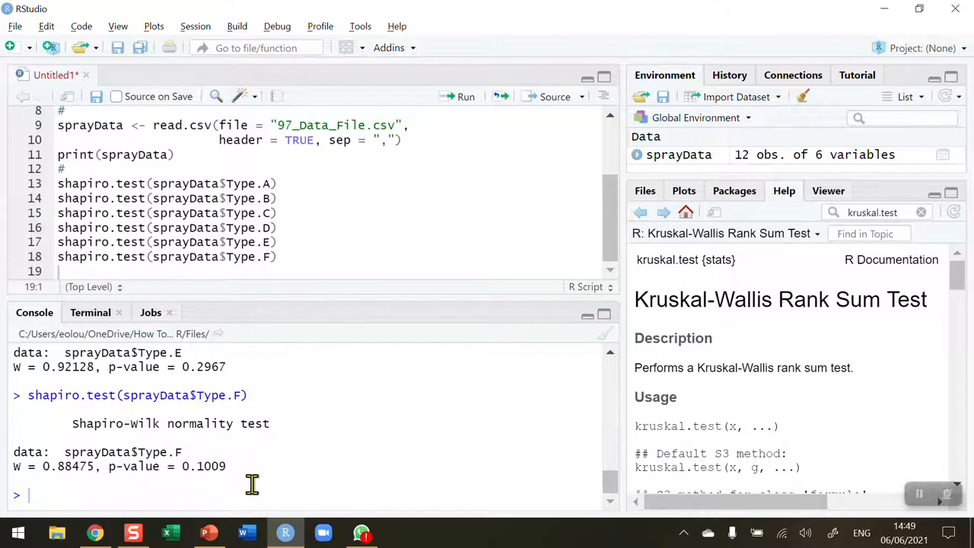
{"action": "mouse_move", "coordinate": [244, 472]}
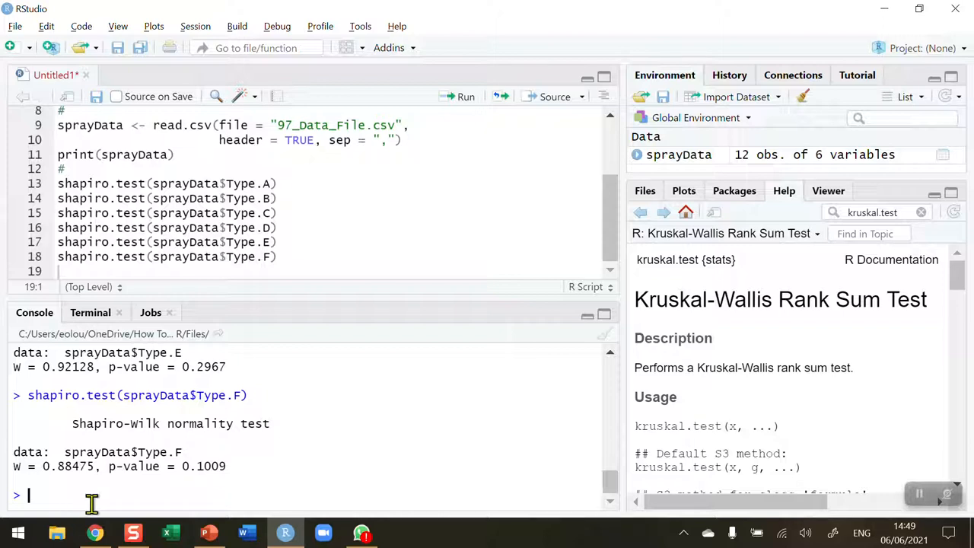
{"action": "mouse_move", "coordinate": [120, 480]}
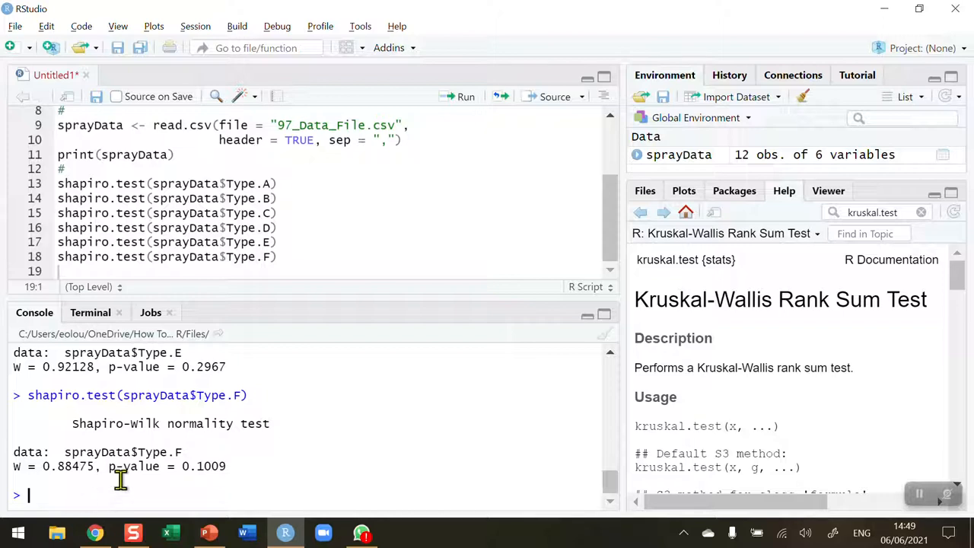
{"action": "mouse_move", "coordinate": [46, 494]}
{"action": "type", "text": "#"}
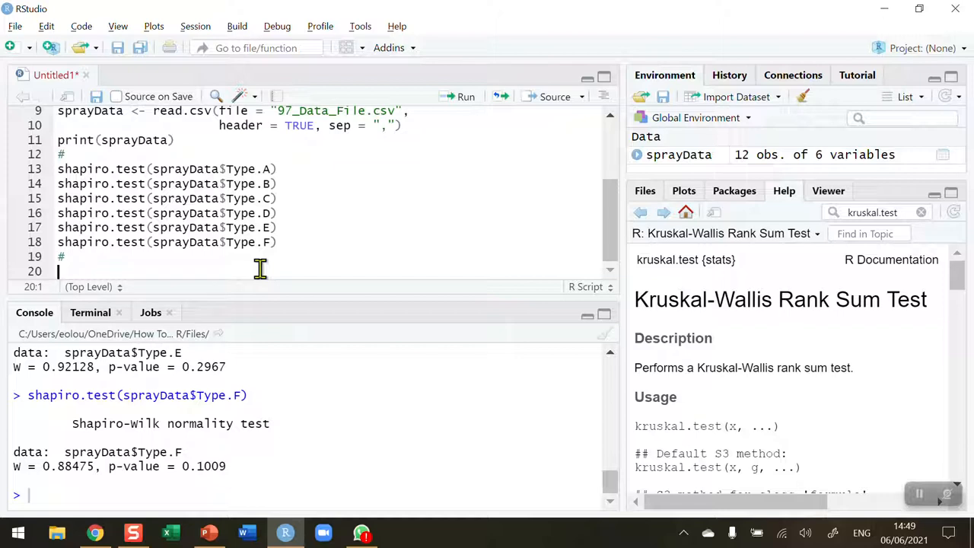
- Add boxplot(sprayData) via autocomplete and run it to draw the box plot of the six spray types
{"action": "type", "text": "box"}
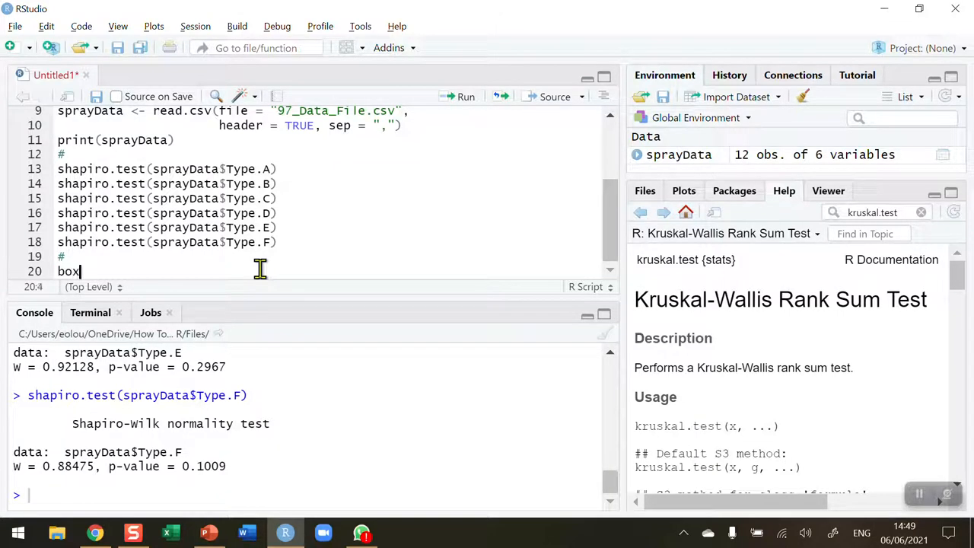
{"action": "type", "text": "plot"}
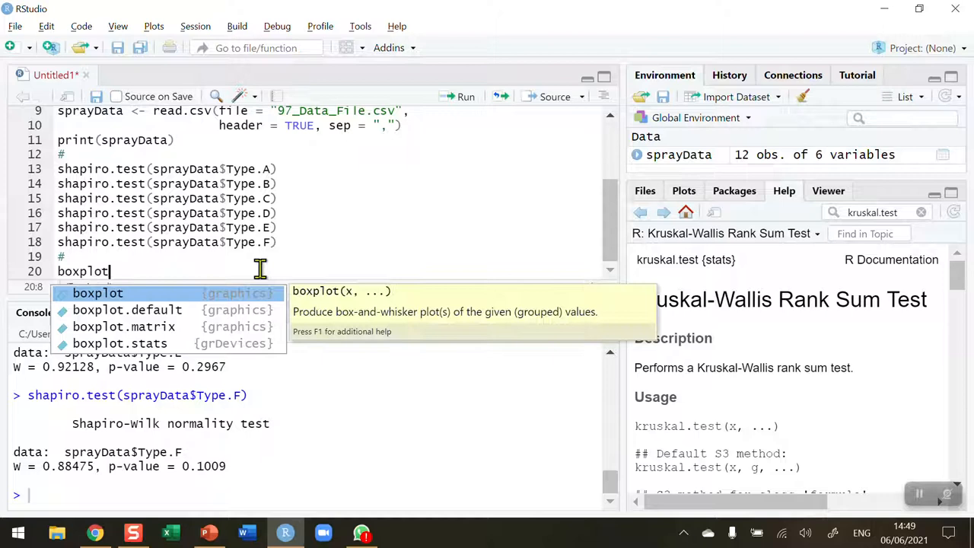
{"action": "left_click", "coordinate": [97, 292]}
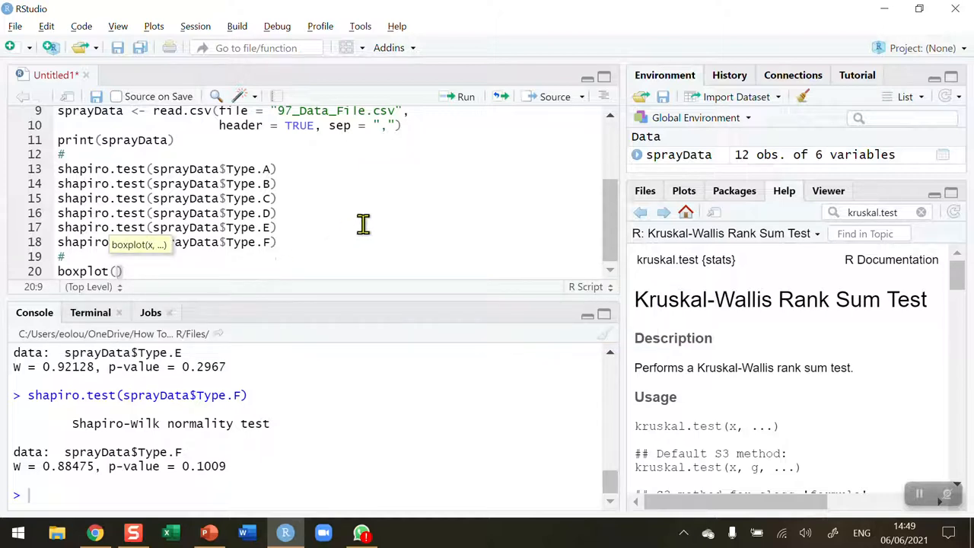
{"action": "mouse_move", "coordinate": [327, 249]}
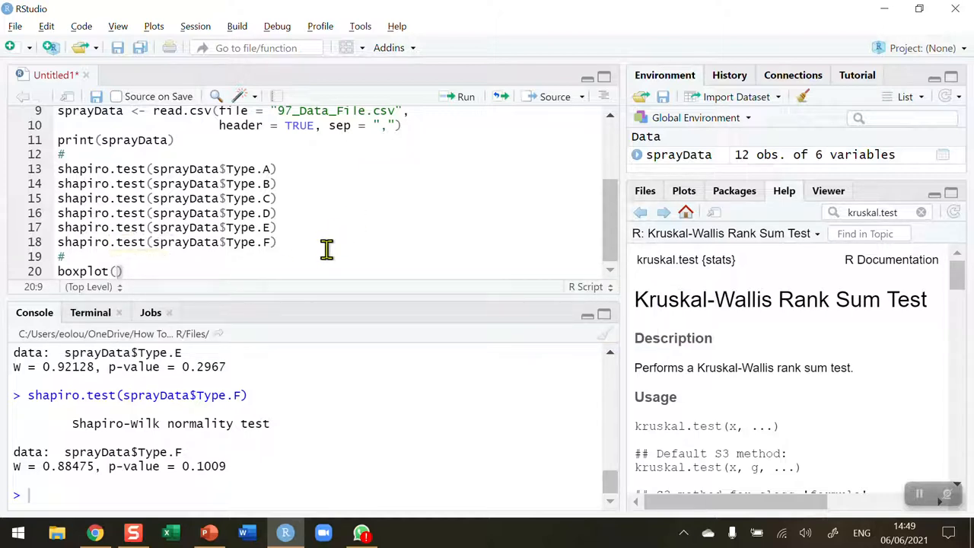
{"action": "type", "text": "sprayData"}
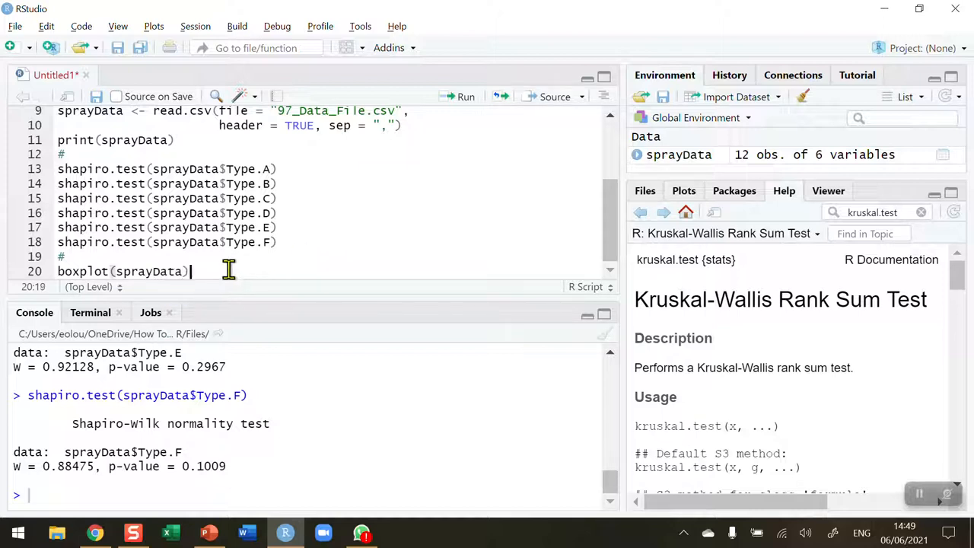
{"action": "mouse_move", "coordinate": [465, 98]}
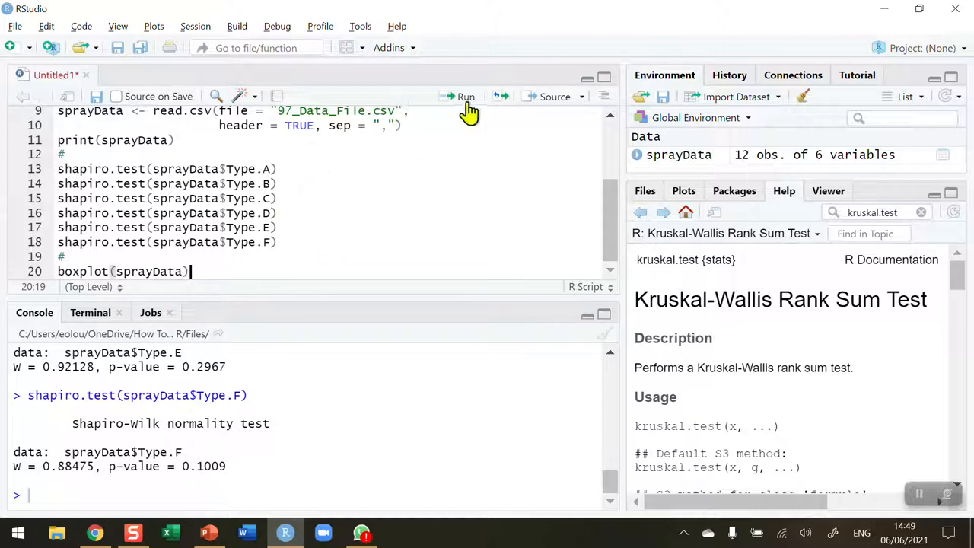
{"action": "left_click", "coordinate": [466, 95]}
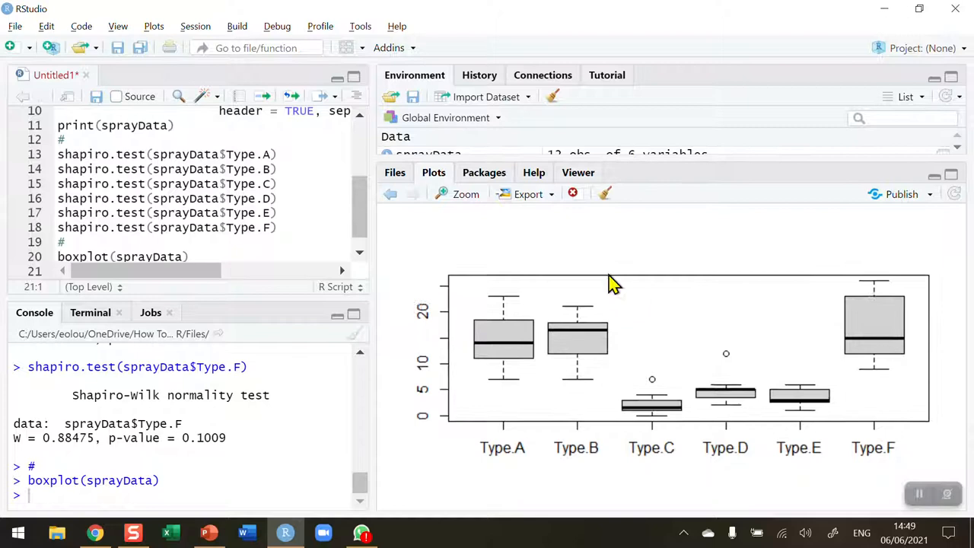
{"action": "mouse_move", "coordinate": [540, 453]}
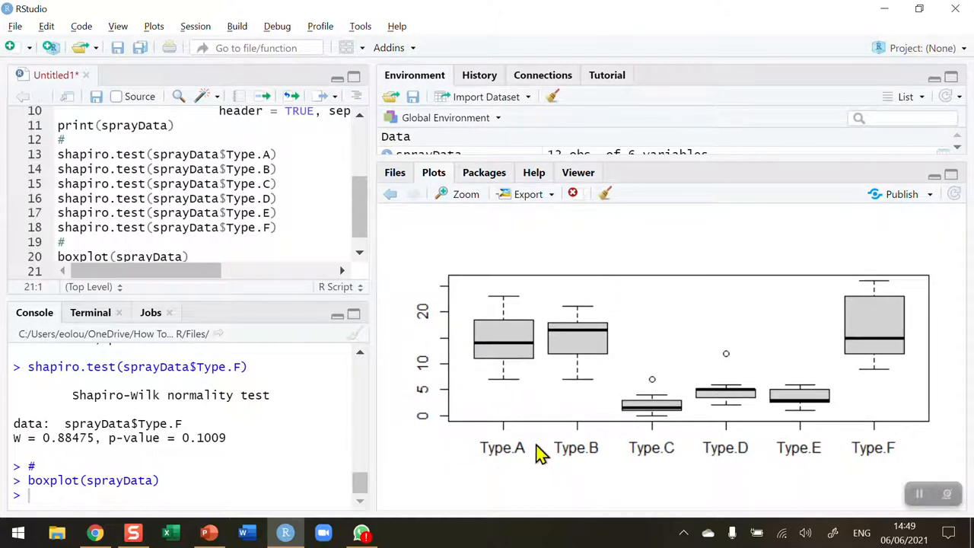
{"action": "mouse_move", "coordinate": [550, 357]}
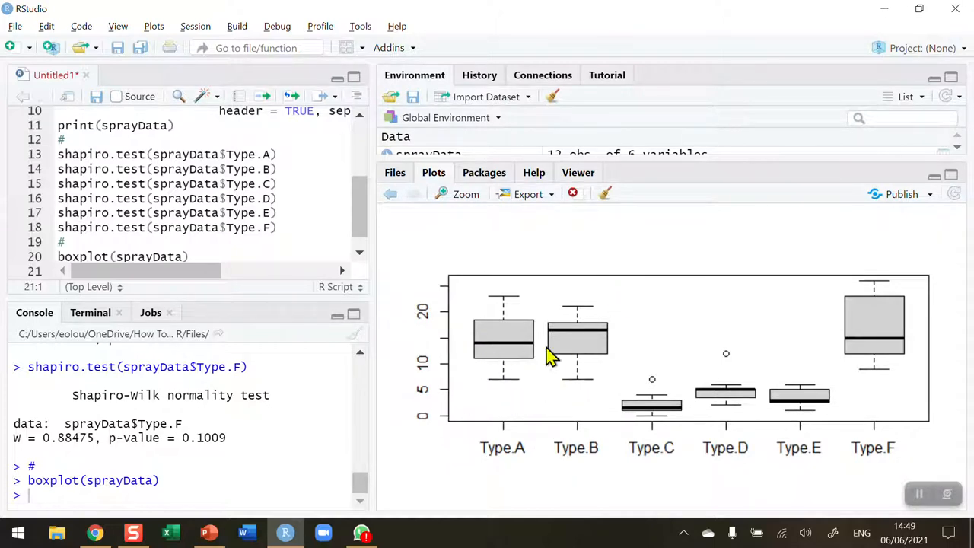
{"action": "mouse_move", "coordinate": [581, 350]}
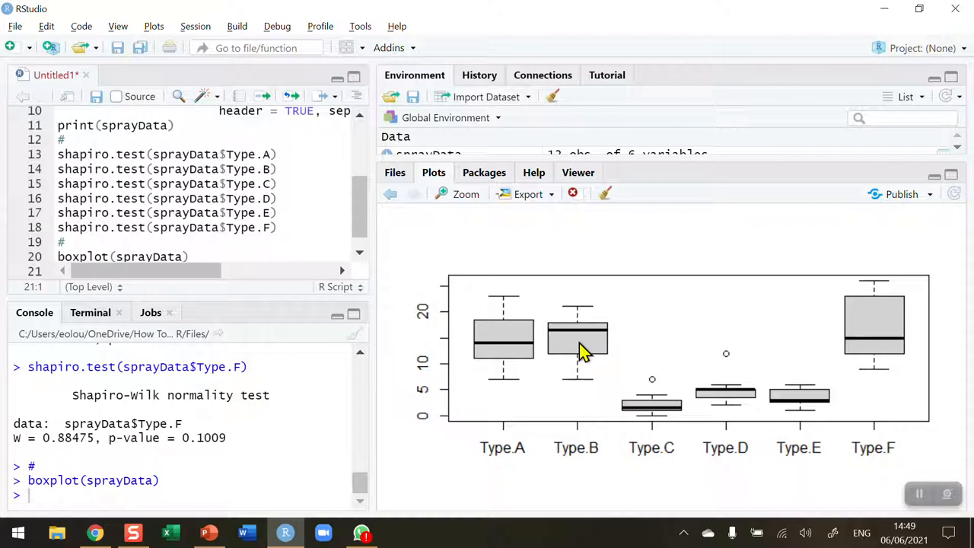
{"action": "mouse_move", "coordinate": [734, 389]}
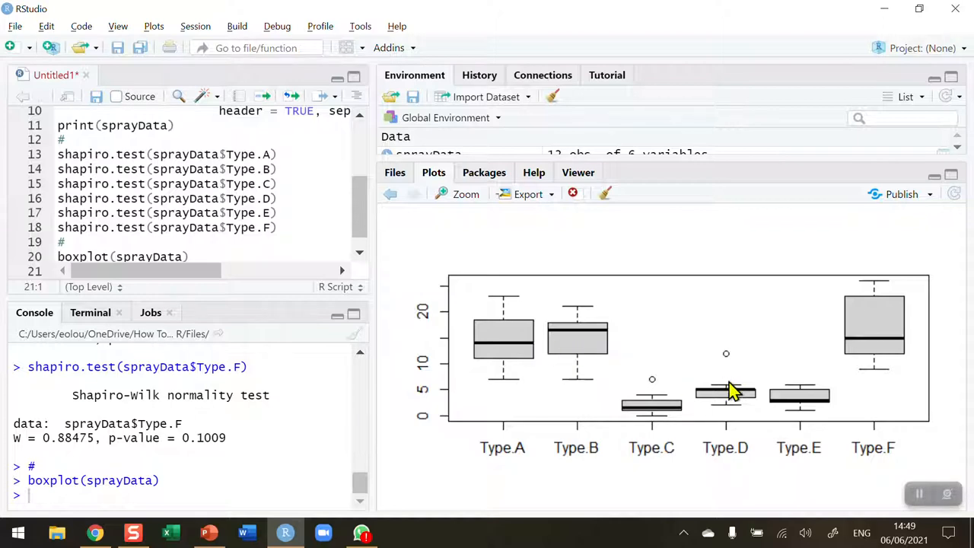
{"action": "mouse_move", "coordinate": [666, 423]}
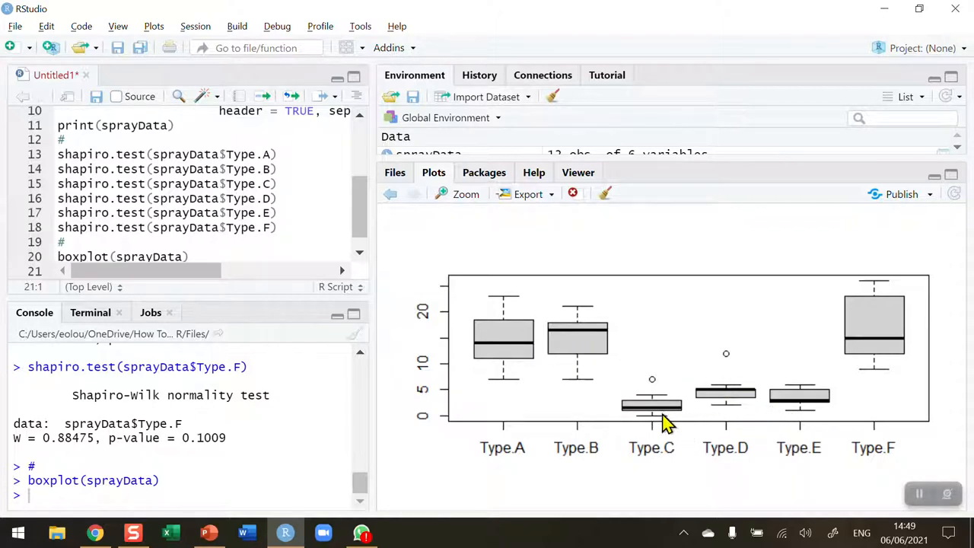
{"action": "mouse_move", "coordinate": [800, 410]}
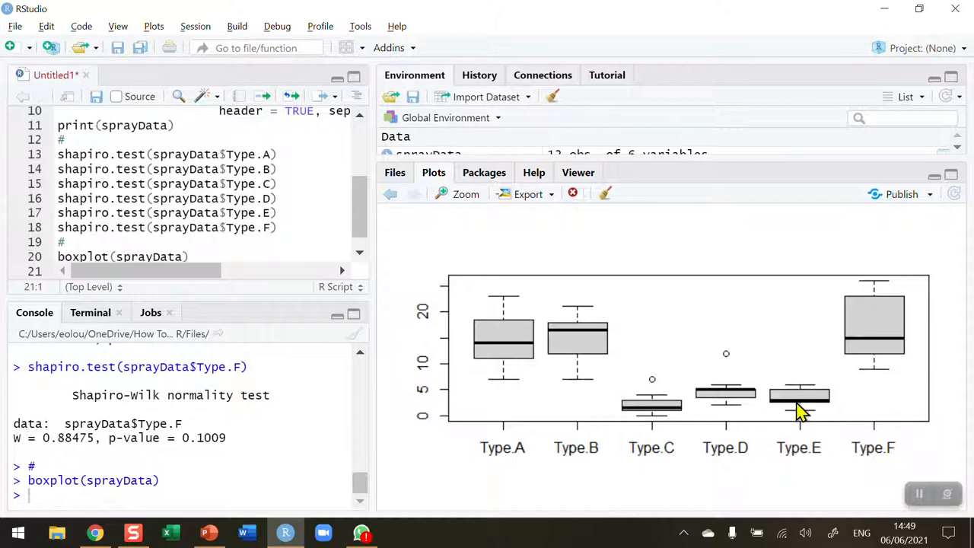
{"action": "mouse_move", "coordinate": [890, 347]}
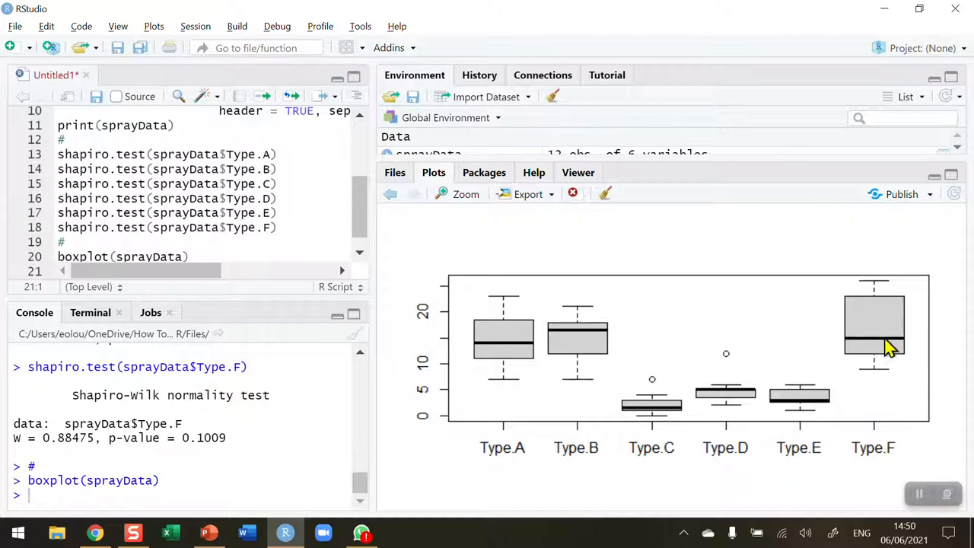
{"action": "mouse_move", "coordinate": [880, 335]}
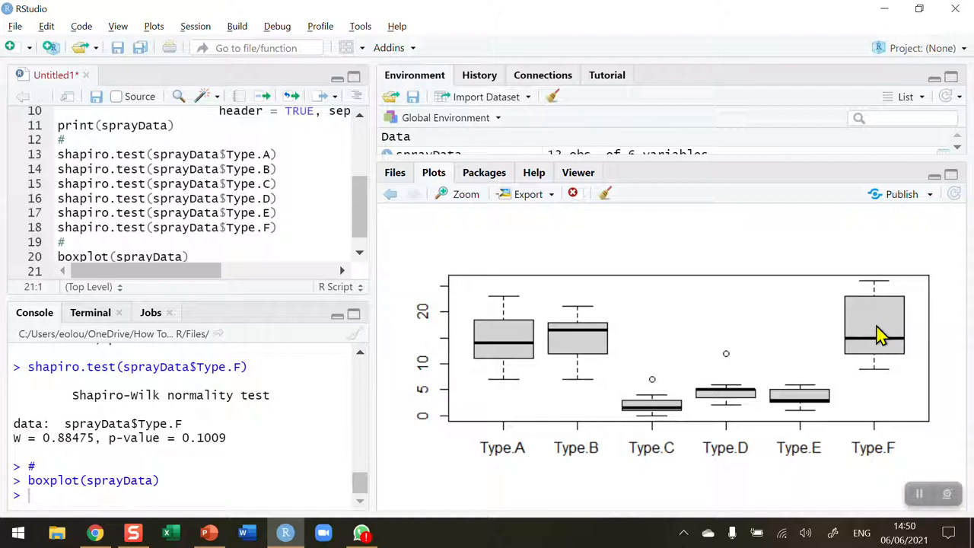
{"action": "mouse_move", "coordinate": [651, 447]}
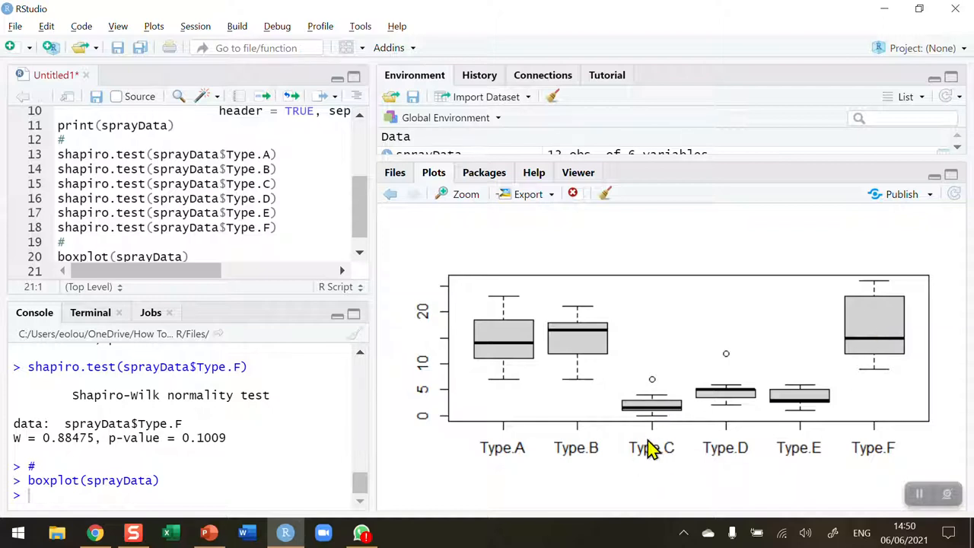
{"action": "mouse_move", "coordinate": [734, 365]}
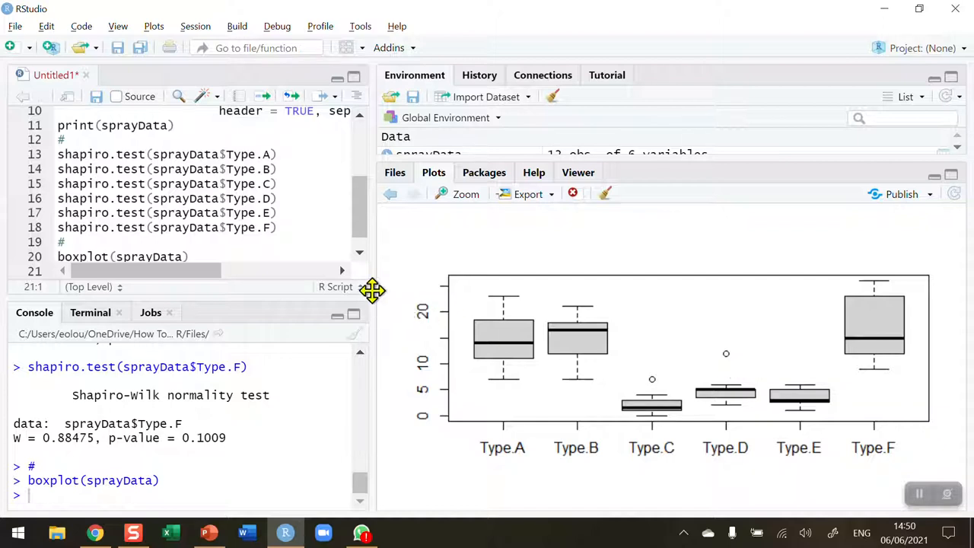
{"action": "mouse_move", "coordinate": [527, 298]}
{"action": "type", "text": "#"}
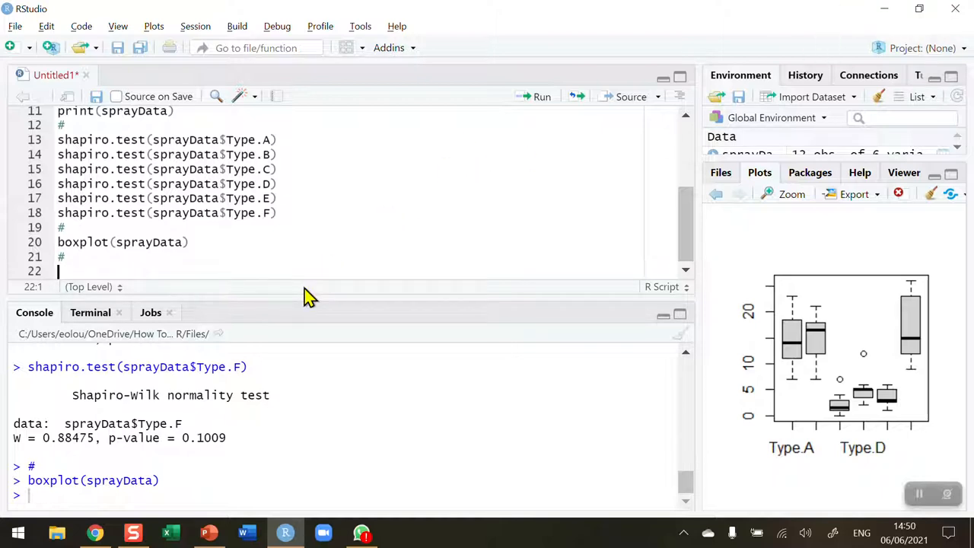
- Begin line 22 with kwTest <- and start typing kruskal.test
{"action": "type", "text": "kwTest"}
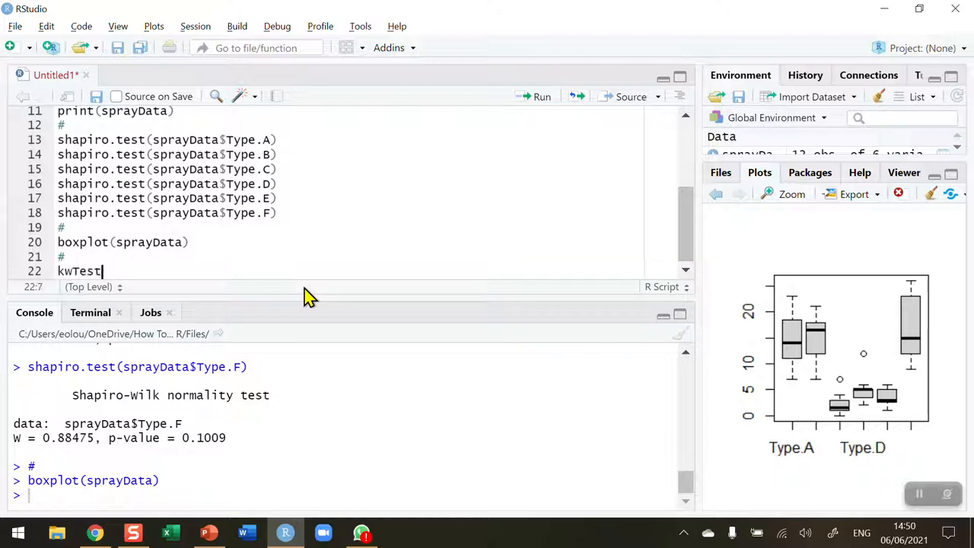
{"action": "type", "text": "<-"}
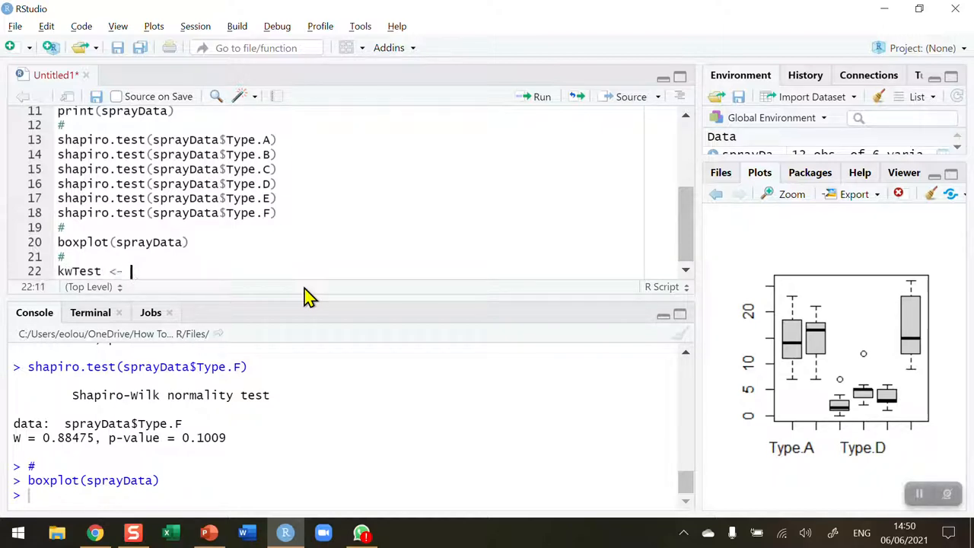
{"action": "type", "text": "k"}
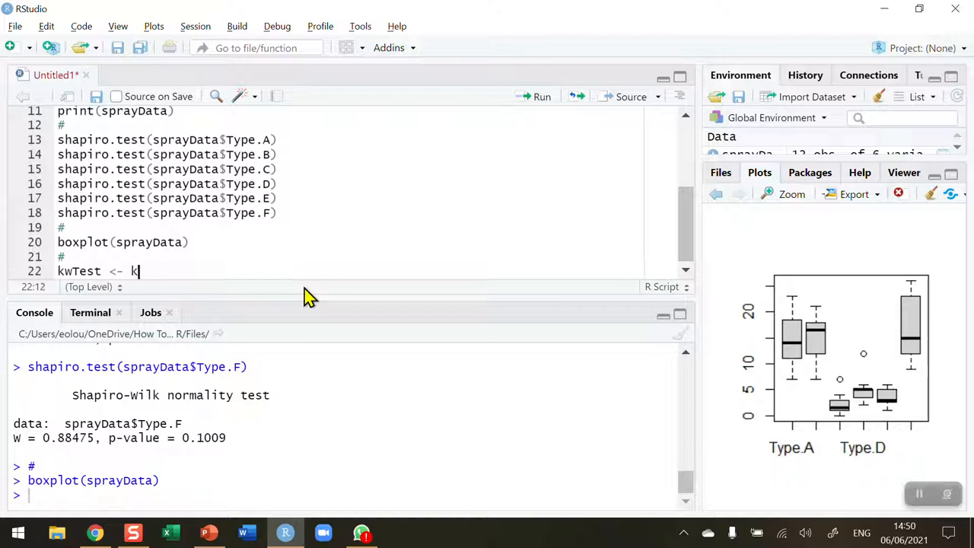
{"action": "type", "text": "ruskal.test("}
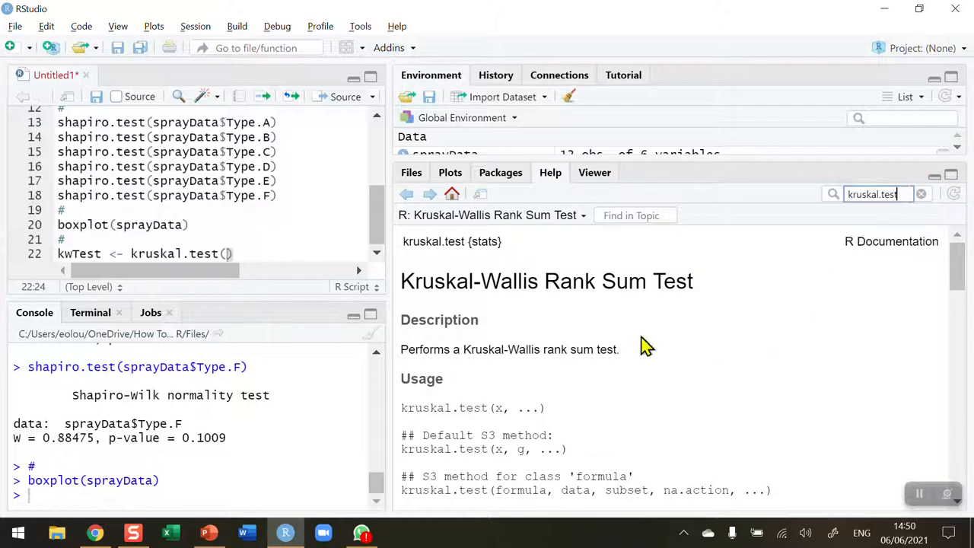
{"action": "mouse_move", "coordinate": [625, 312]}
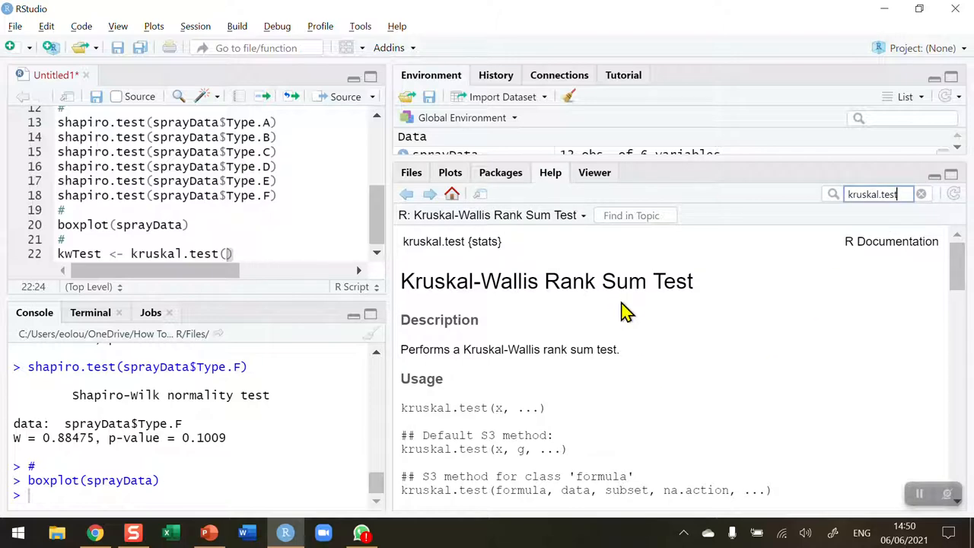
- Scroll through the kruskal.test help page's usage and arguments
{"action": "scroll", "scroll_direction": "down", "scroll_amount": 3}
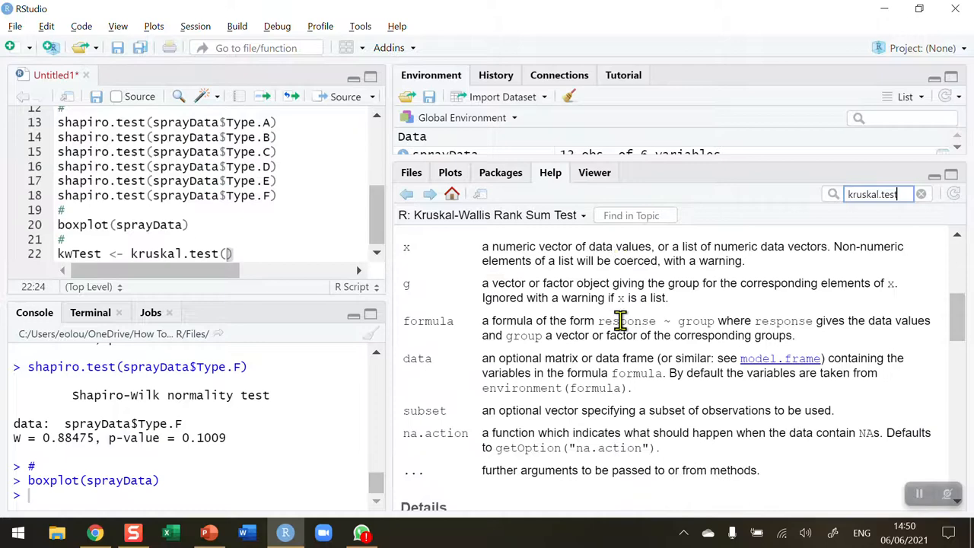
{"action": "scroll", "scroll_direction": "up", "scroll_amount": 3}
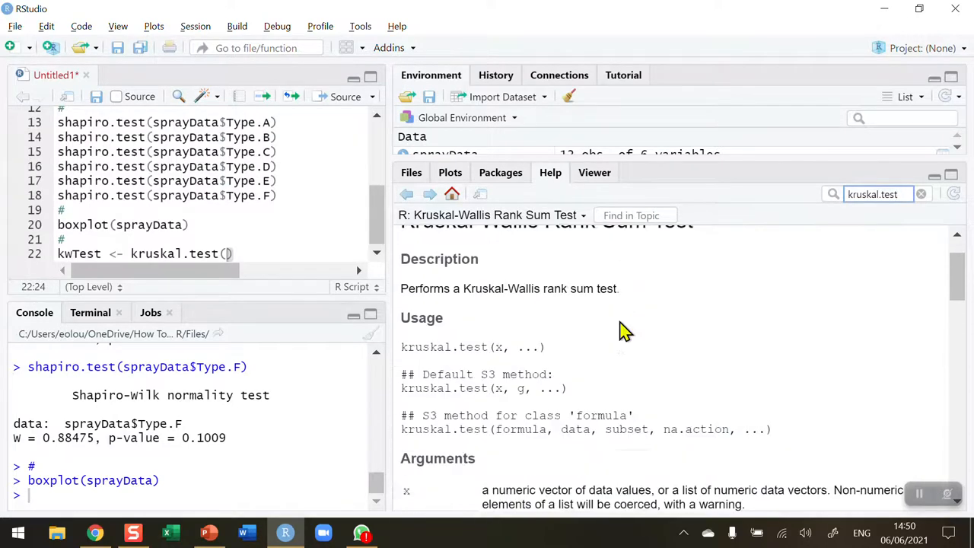
{"action": "scroll", "scroll_direction": "up", "scroll_amount": 3}
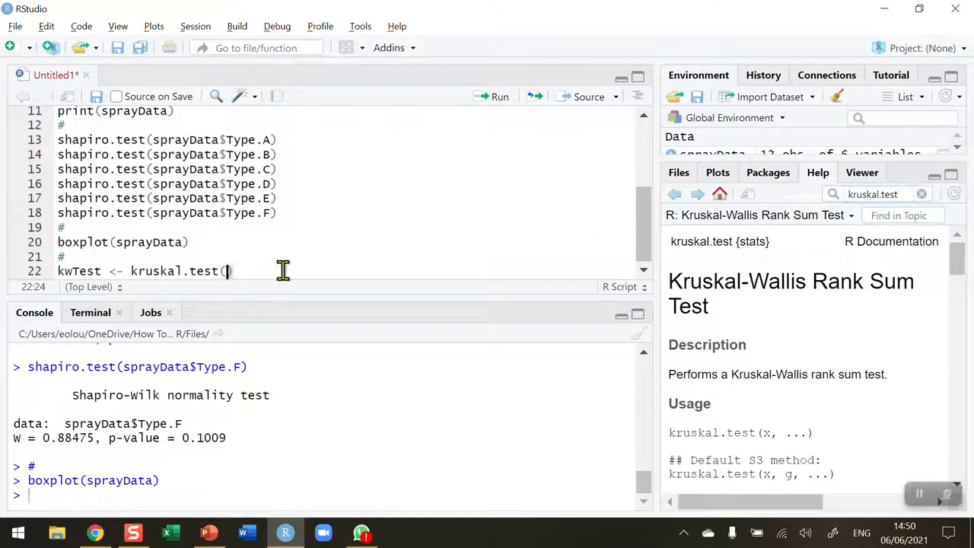
{"action": "mouse_move", "coordinate": [357, 274]}
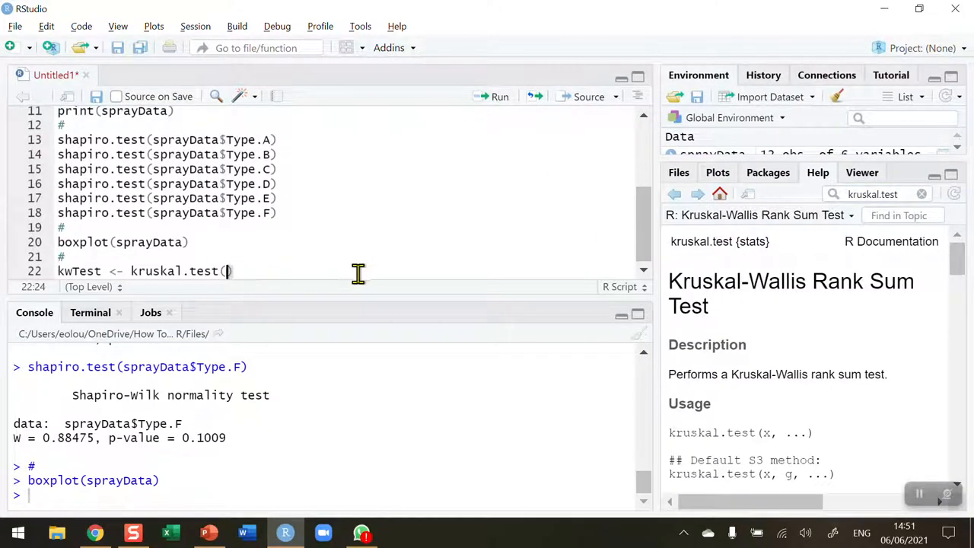
- Complete kwTest <- kruskal.test(sprayData) and add print(kwTest) on the next line
{"action": "type", "text": "sprayData"}
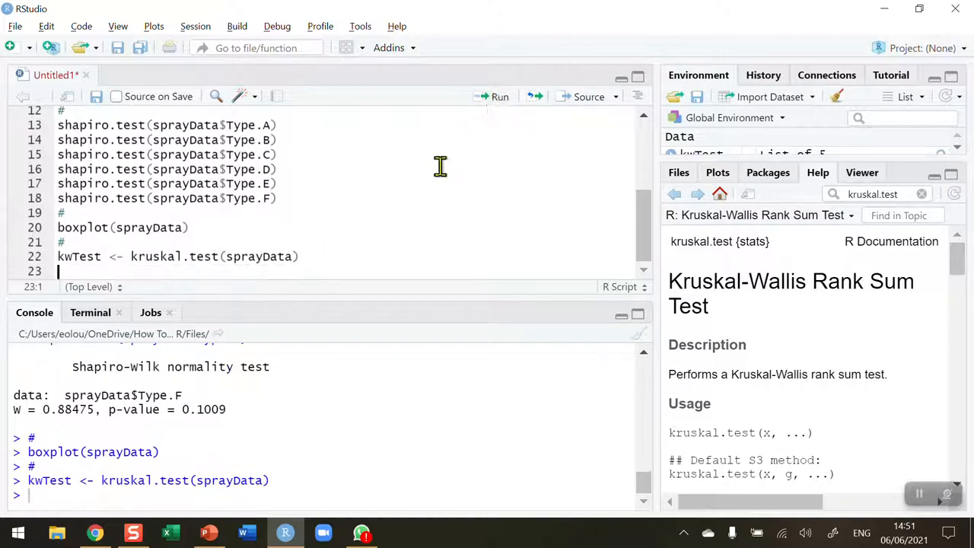
{"action": "type", "text": "pr"}
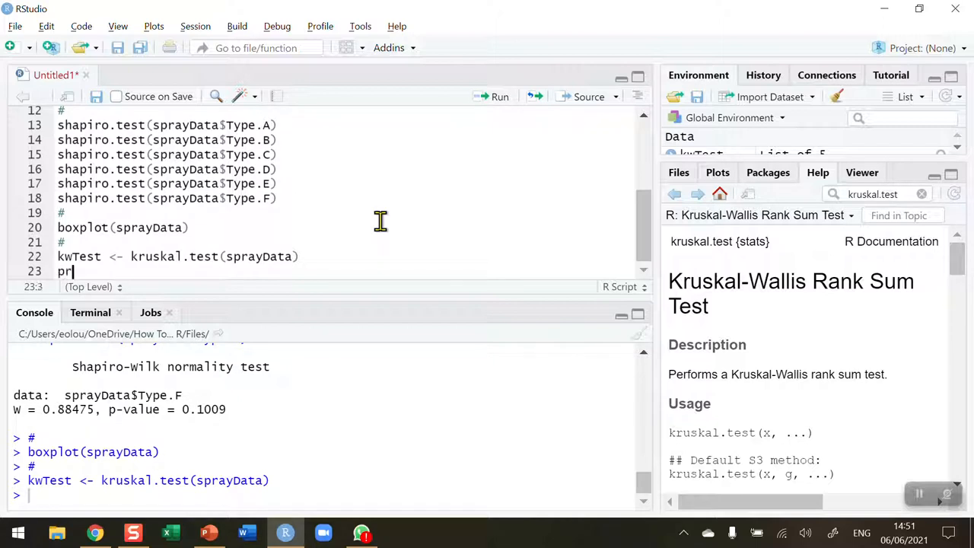
{"action": "type", "text": "int()"}
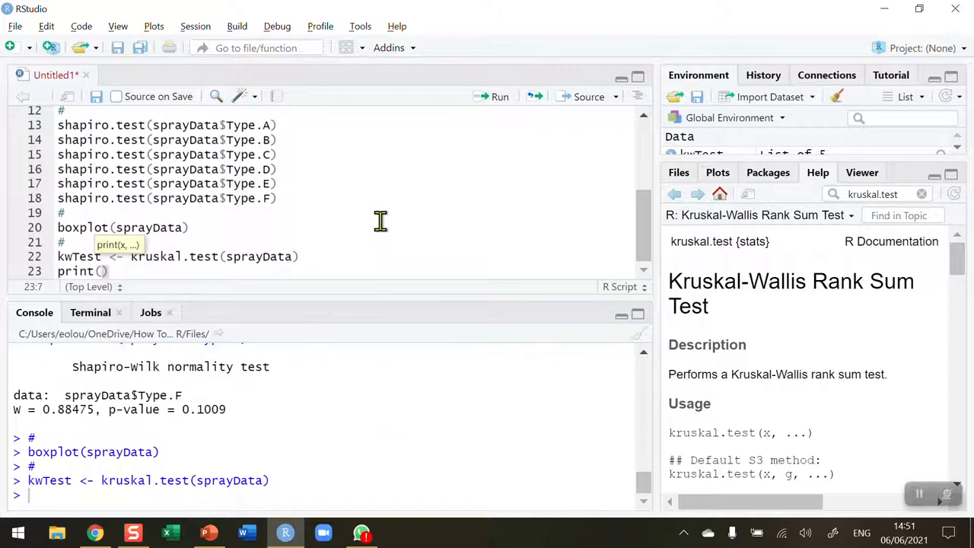
{"action": "type", "text": "m"}
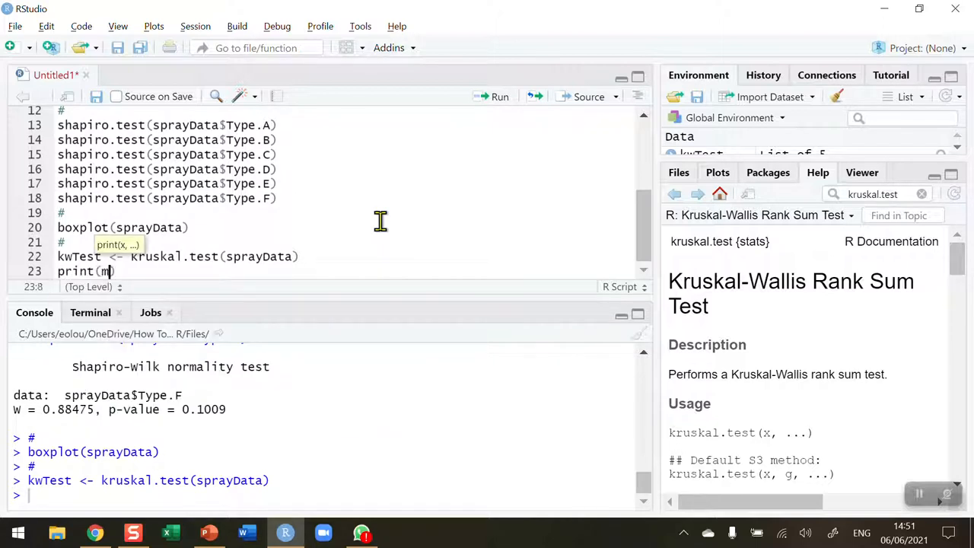
{"action": "type", "text": "wTest"}
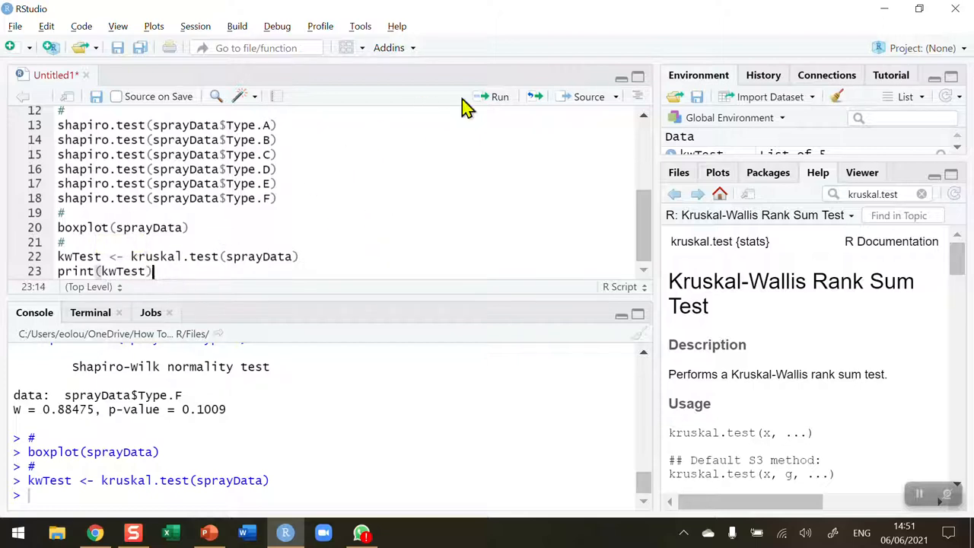
- Run print(kwTest) and highlight the Kruskal-Wallis result (chi-squared 54.691, df 5, p 1.511e-10)
{"action": "left_click", "coordinate": [499, 97]}
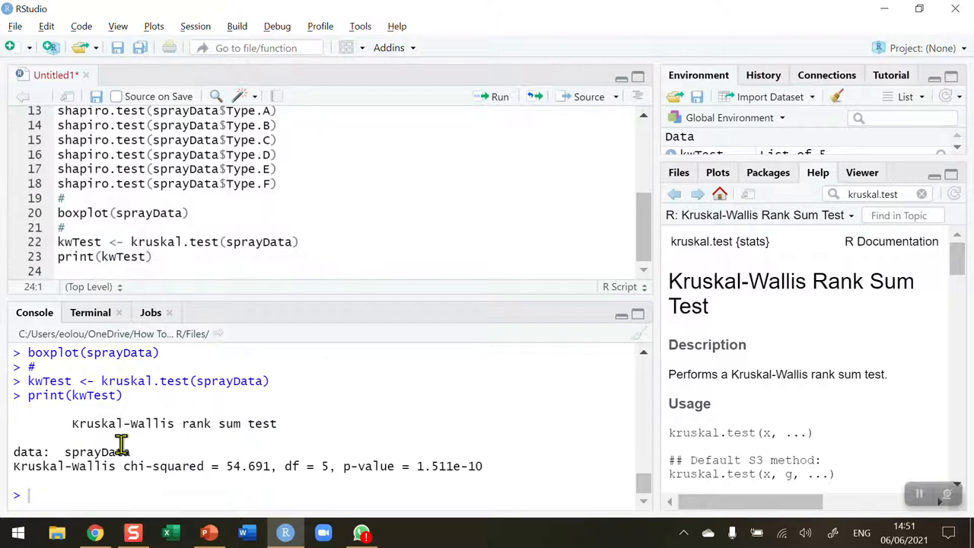
{"action": "double_click", "coordinate": [174, 423]}
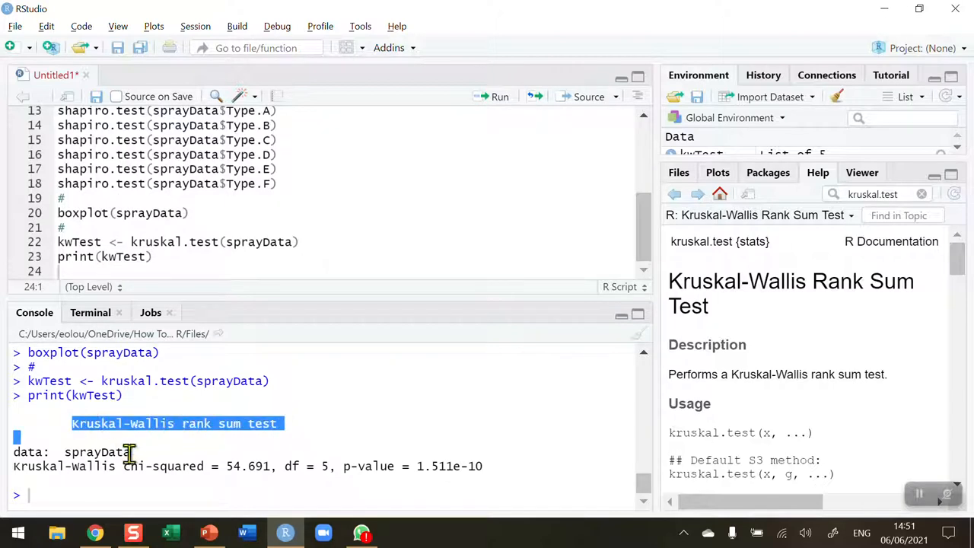
{"action": "double_click", "coordinate": [97, 450]}
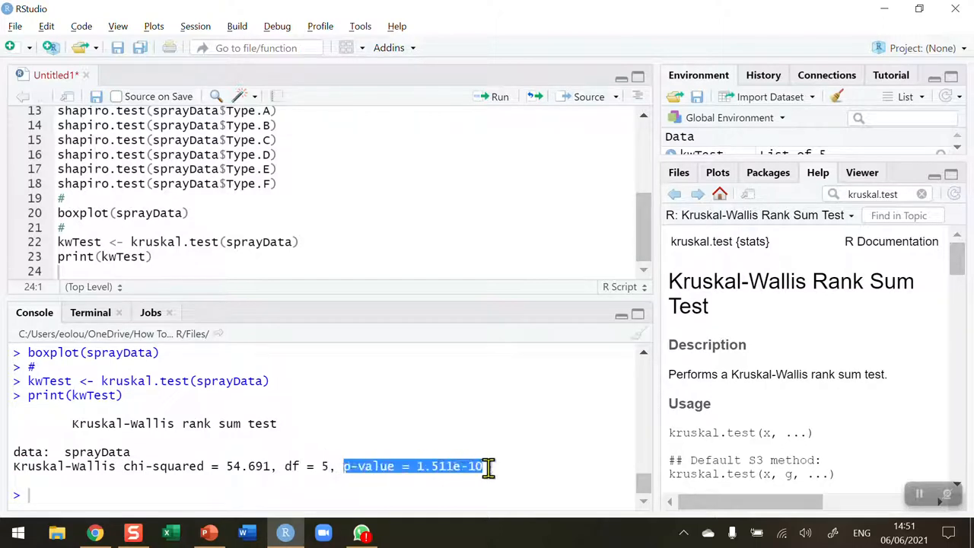
{"action": "mouse_move", "coordinate": [505, 470]}
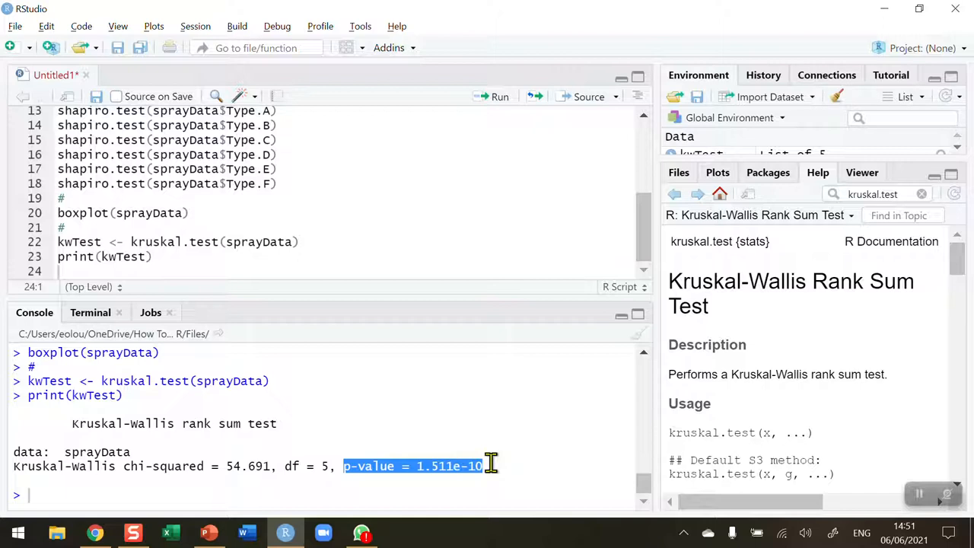
{"action": "mouse_move", "coordinate": [425, 466]}
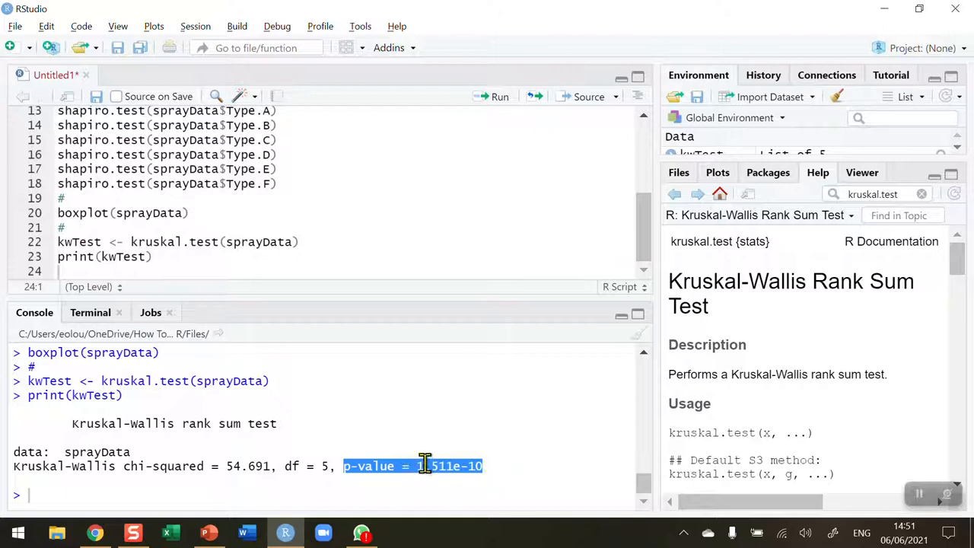
{"action": "mouse_move", "coordinate": [259, 337]}
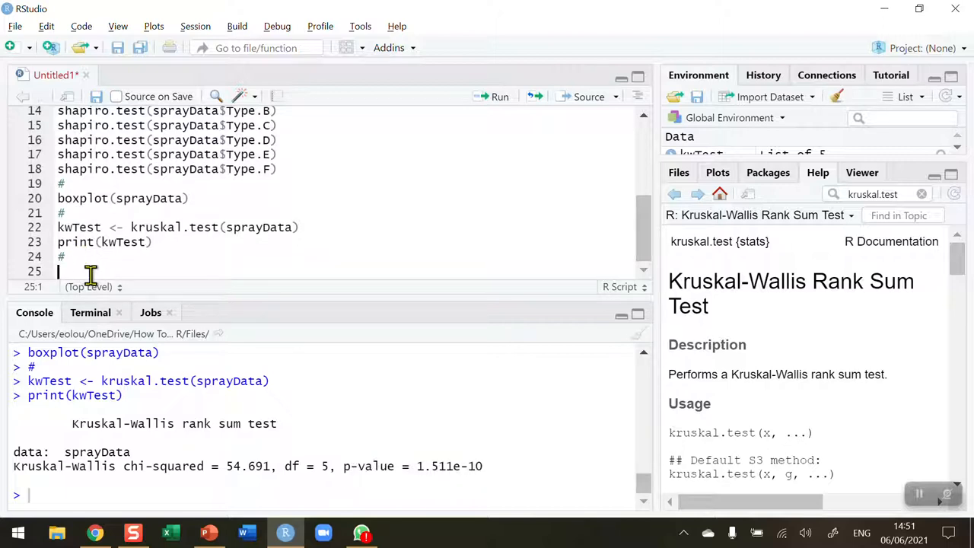
- Write the comment '# Report: H = 54.69 (5), p < 0.001' on line 25
{"action": "type", "text": "#"}
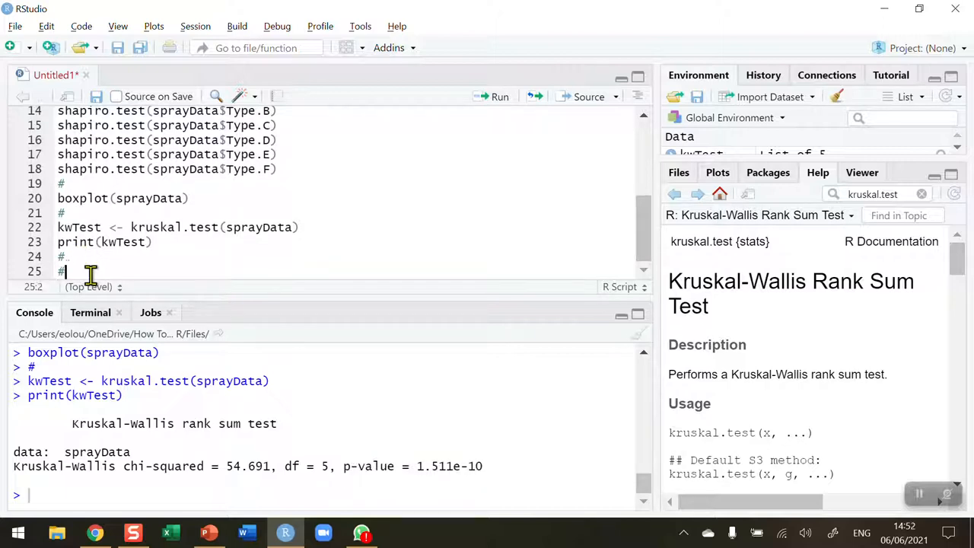
{"action": "type", "text": "Report"}
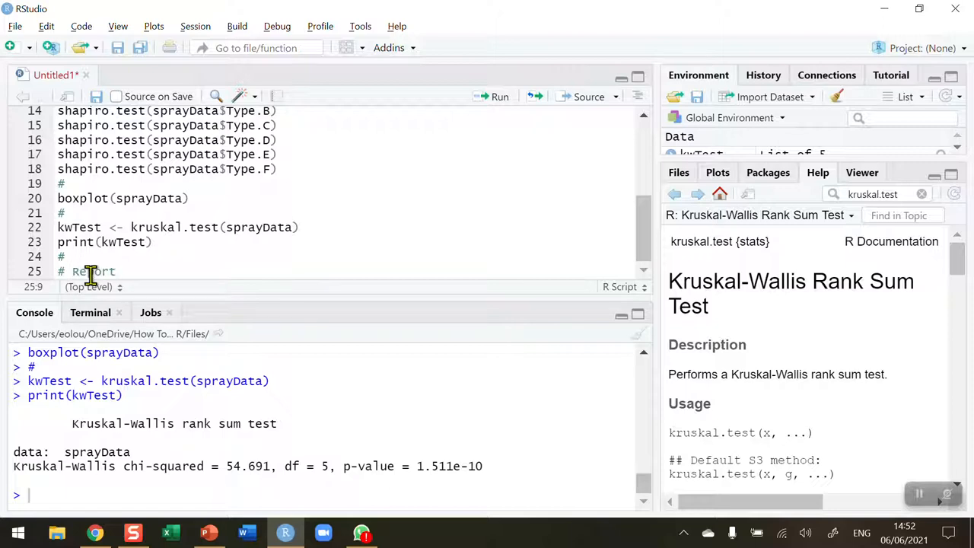
{"action": "type", "text": ":"}
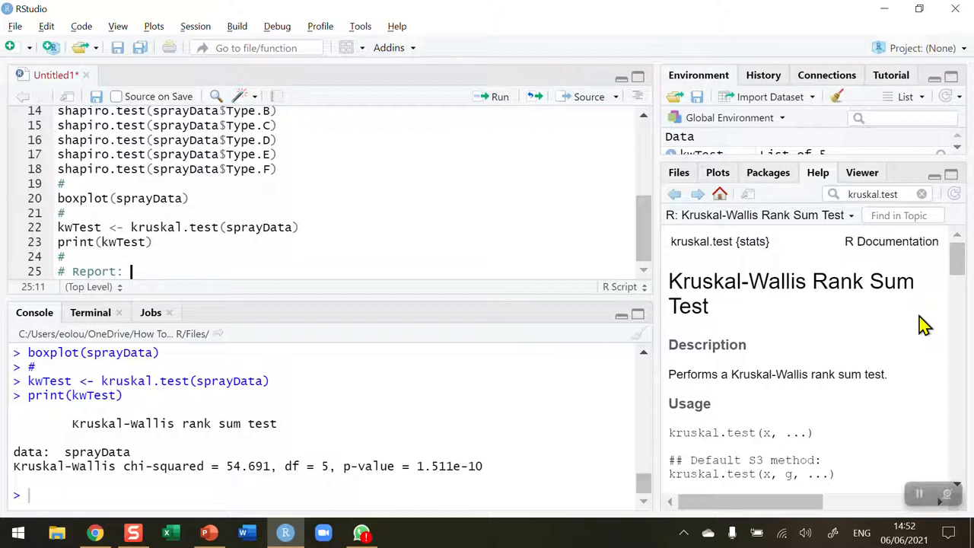
{"action": "type", "text": "H"}
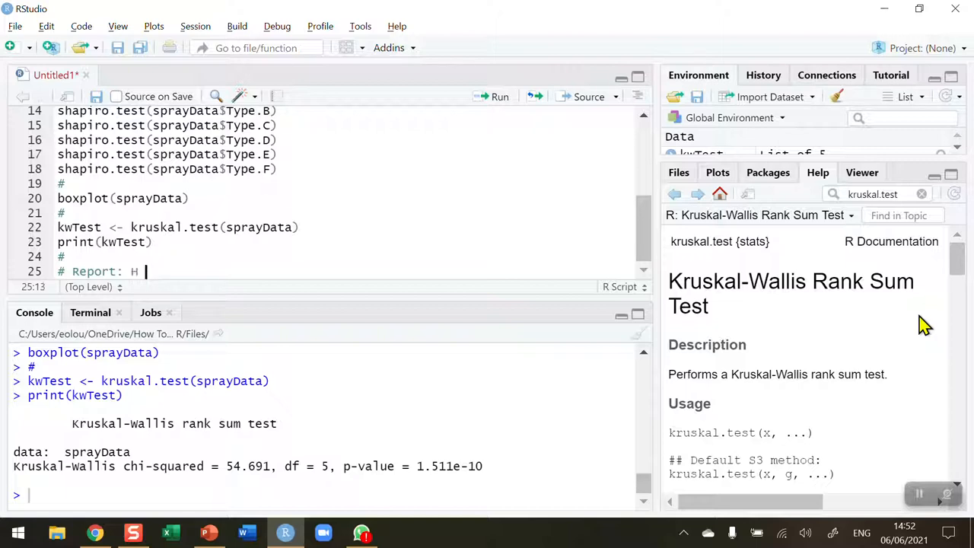
{"action": "type", "text": "="}
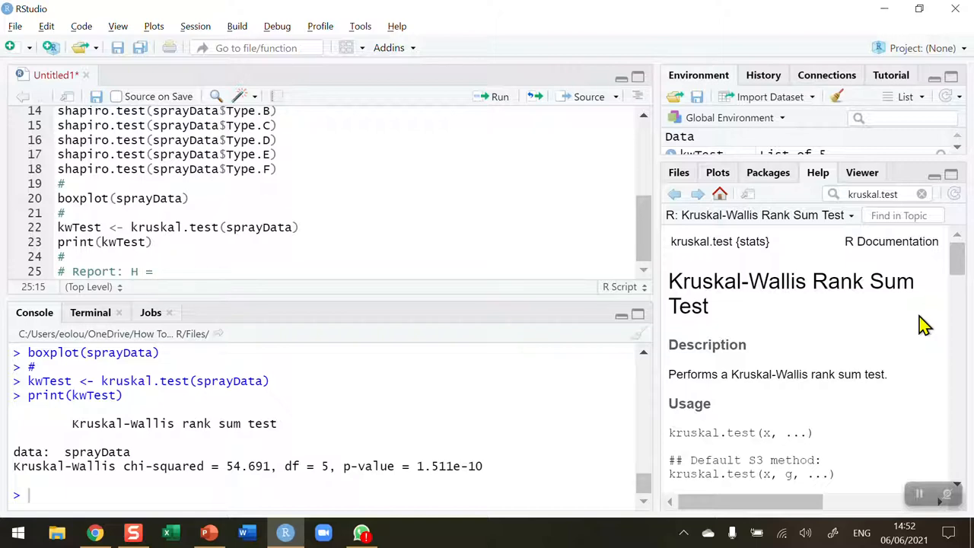
{"action": "type", "text": "54"}
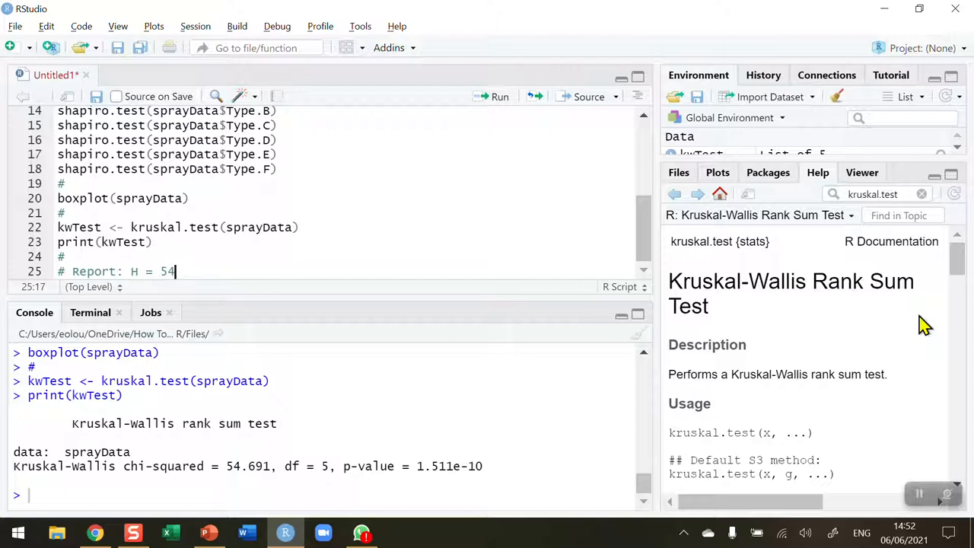
{"action": "type", "text": ".691"}
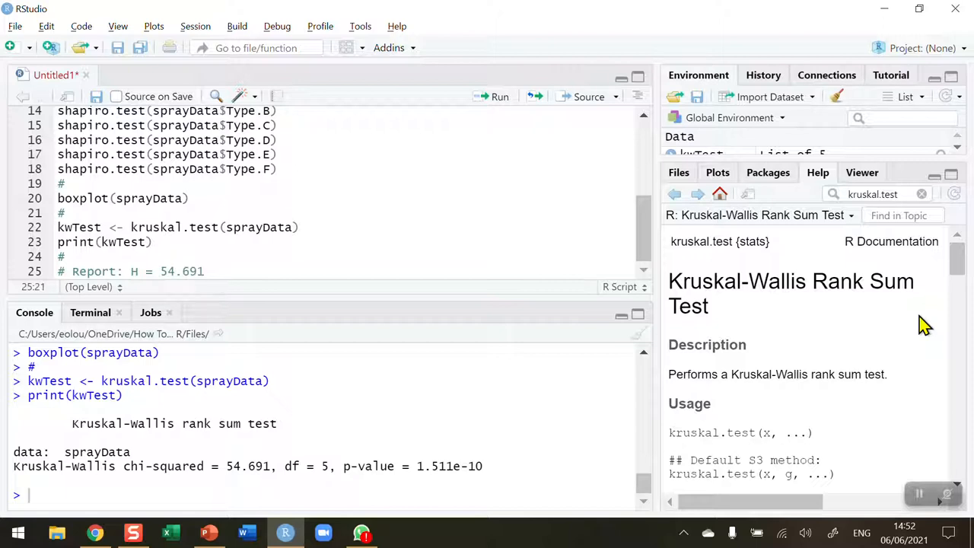
{"action": "type", "text": "("}
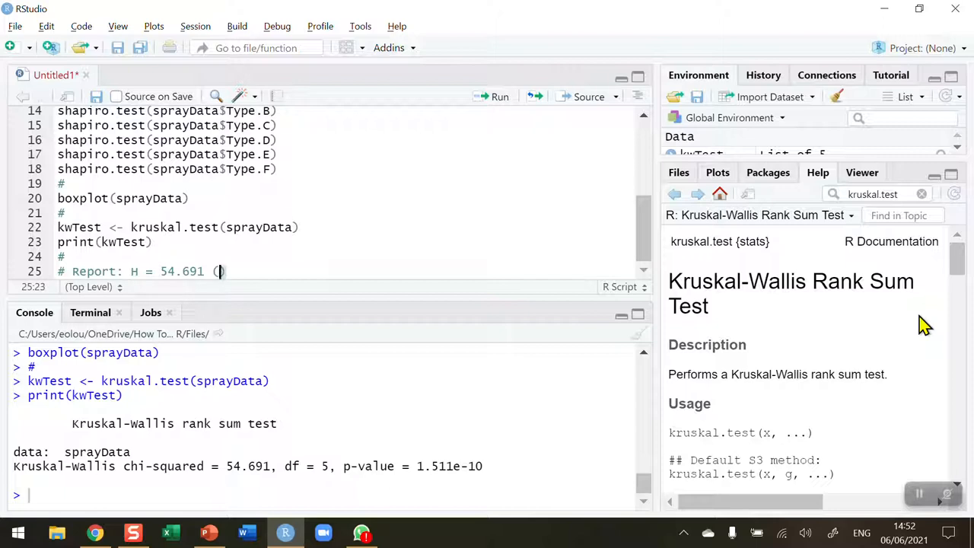
{"action": "type", "text": "5)"}
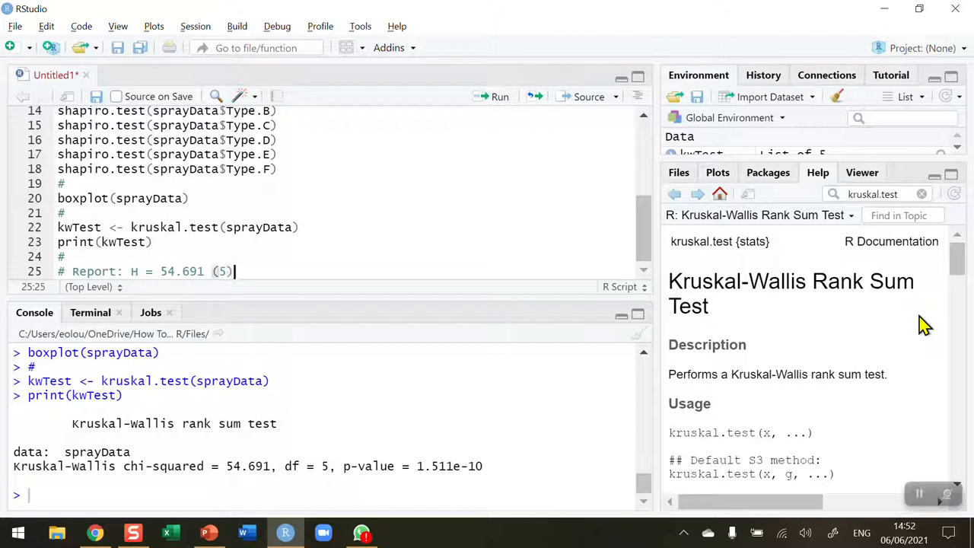
{"action": "type", "text": ","}
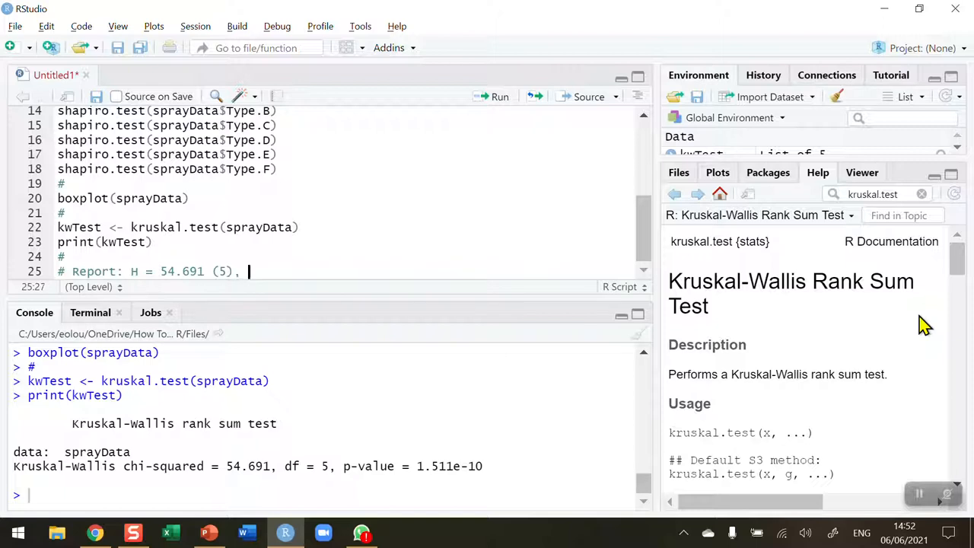
{"action": "type", "text": "p"}
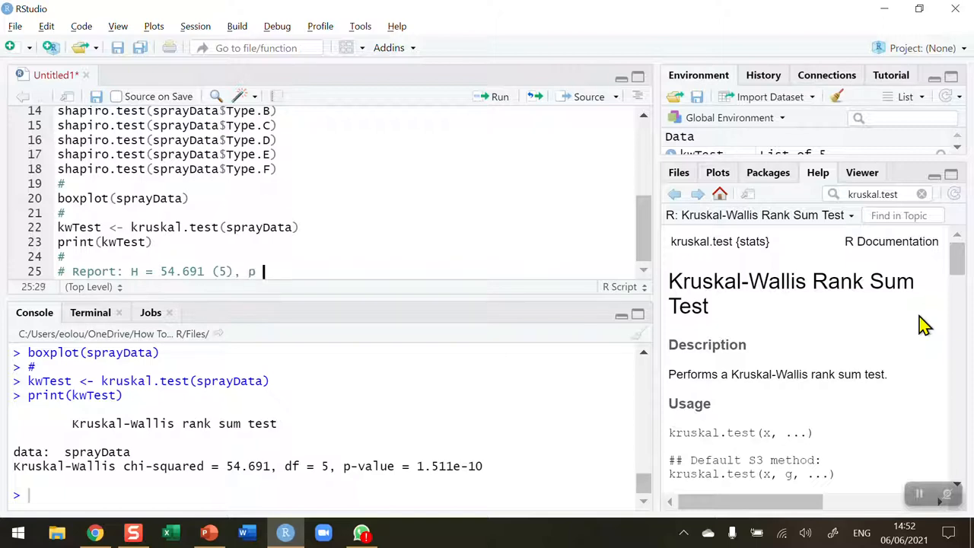
{"action": "type", "text": "< 0"}
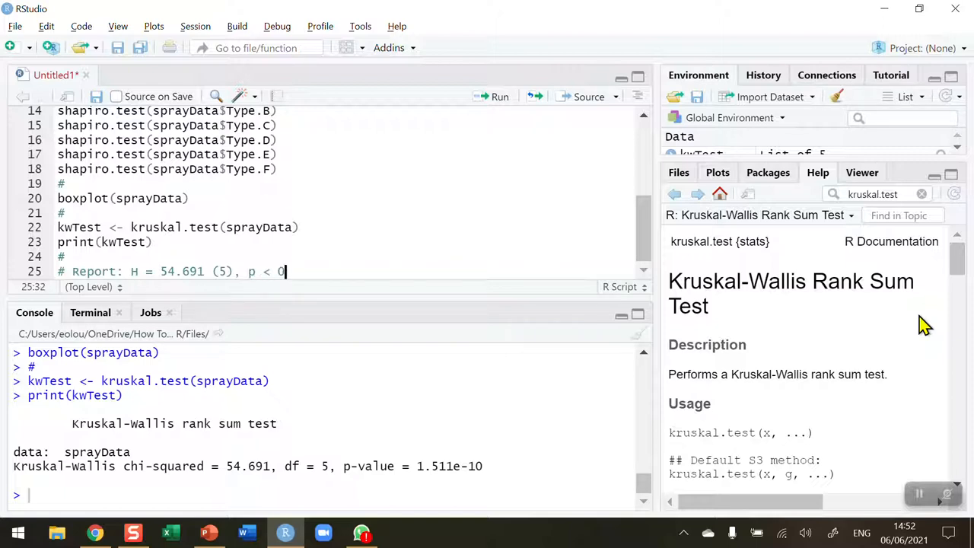
{"action": "type", "text": ".001"}
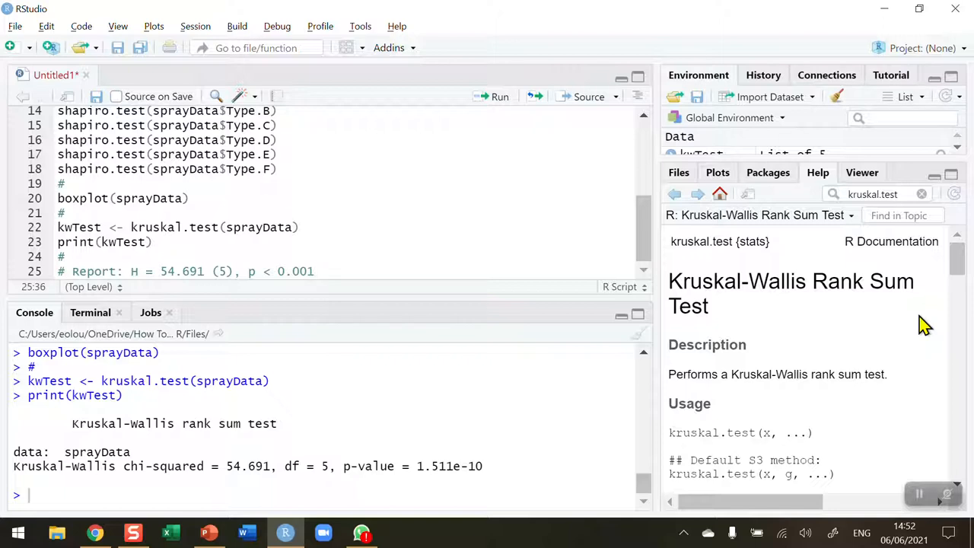
{"action": "mouse_move", "coordinate": [408, 210]}
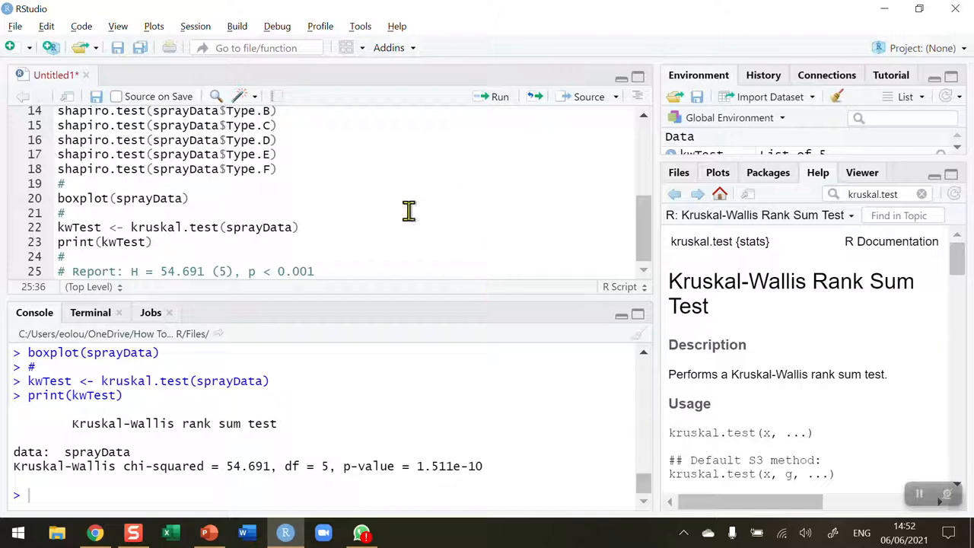
- Scroll up to the null hypothesis line and show the spray-type boxplot in the Plots pane
{"action": "scroll", "scroll_direction": "up", "scroll_amount": 3}
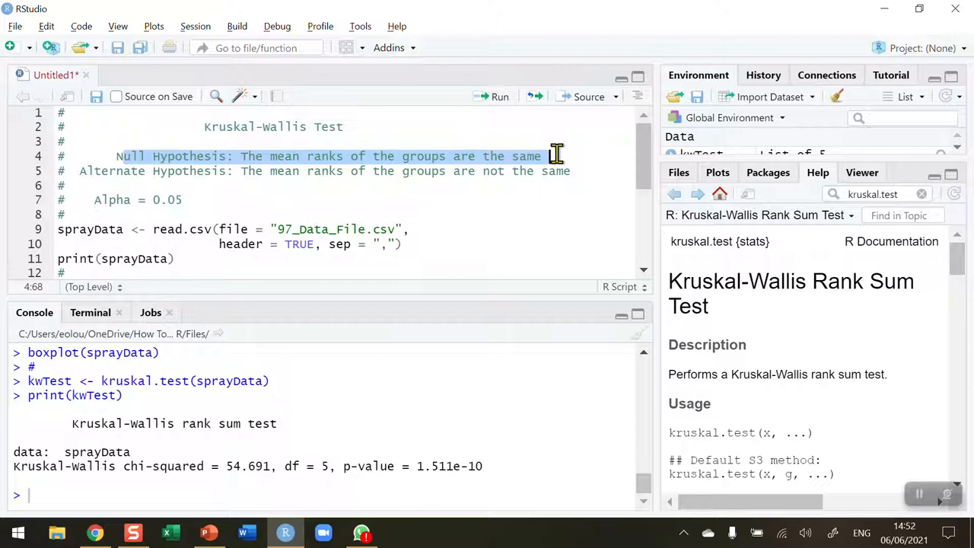
{"action": "left_click", "coordinate": [717, 171]}
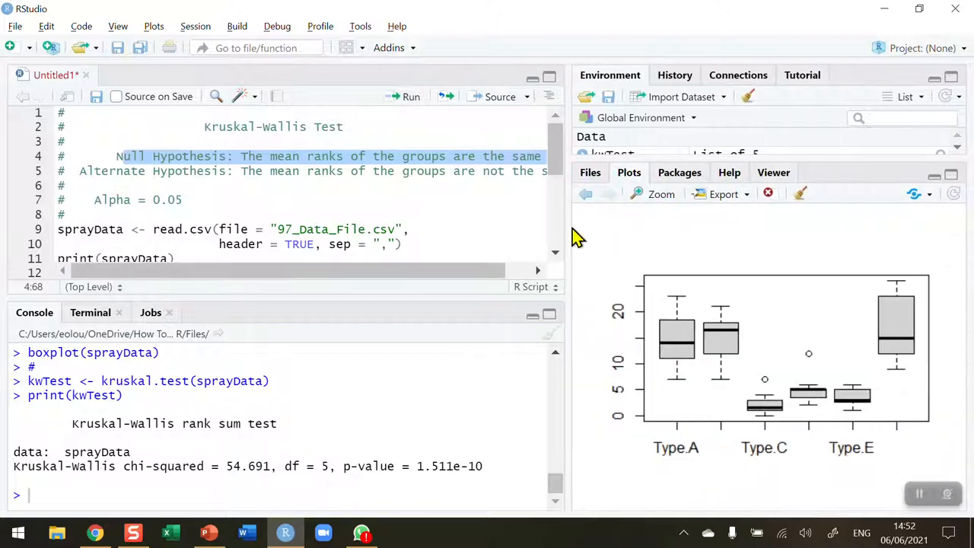
{"action": "scroll", "scroll_direction": "down", "scroll_amount": 3}
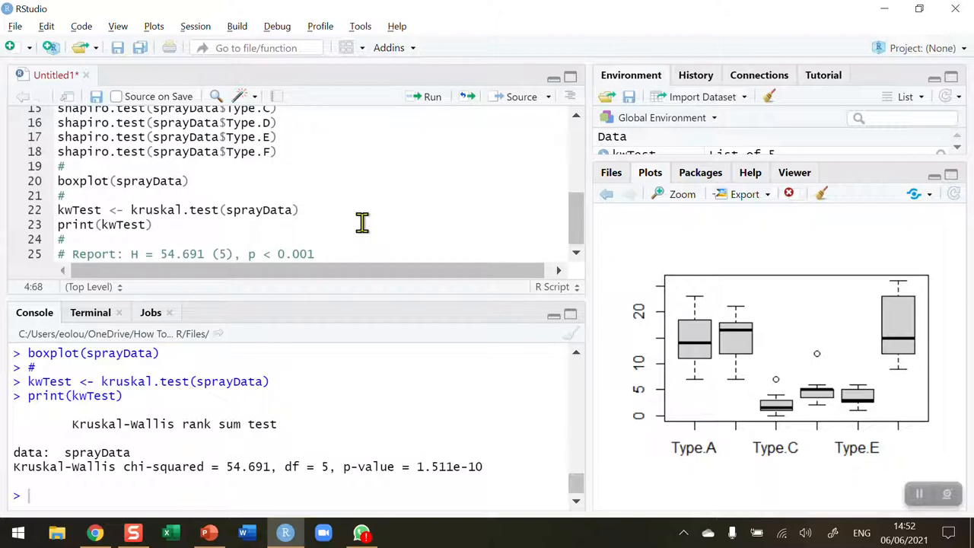
{"action": "mouse_move", "coordinate": [342, 253]}
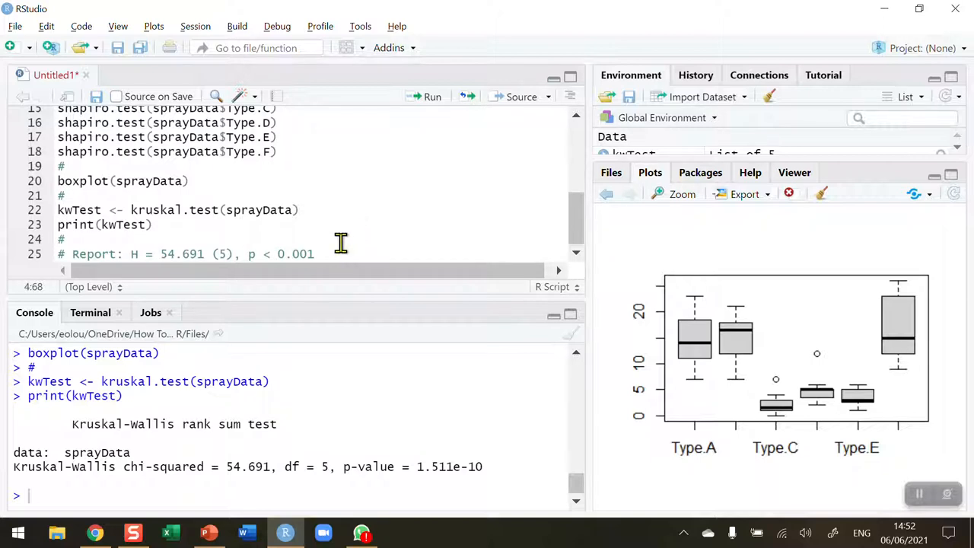
{"action": "left_click", "coordinate": [313, 252]}
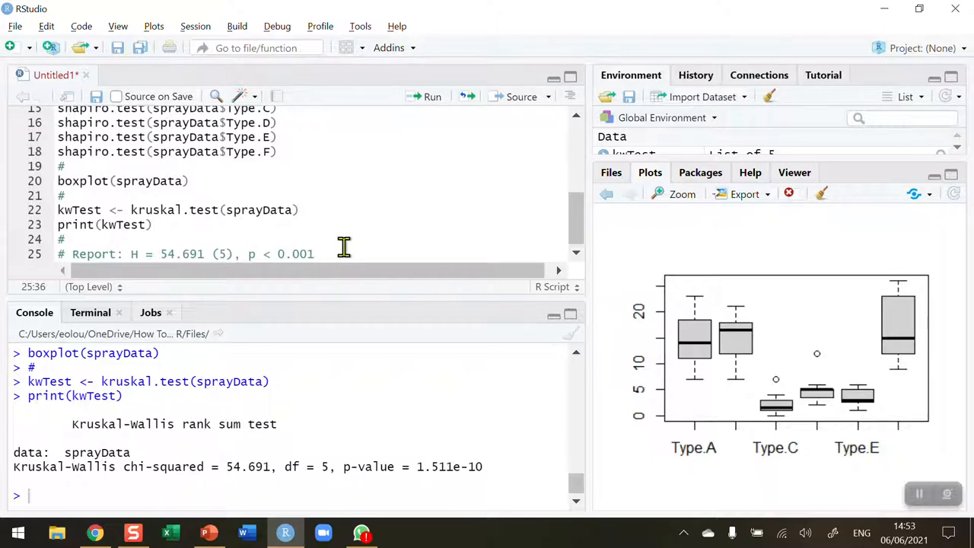
{"action": "mouse_move", "coordinate": [353, 231]}
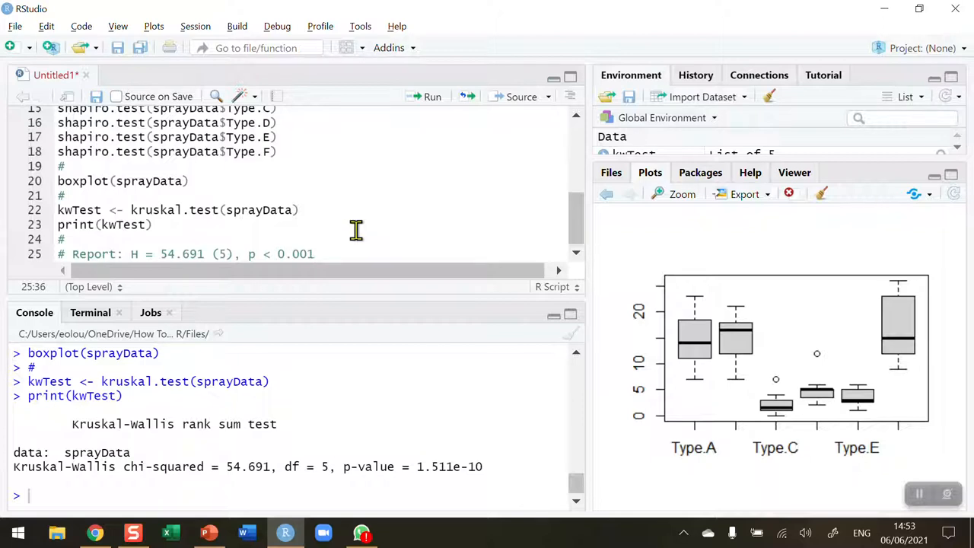
{"action": "mouse_move", "coordinate": [692, 340]}
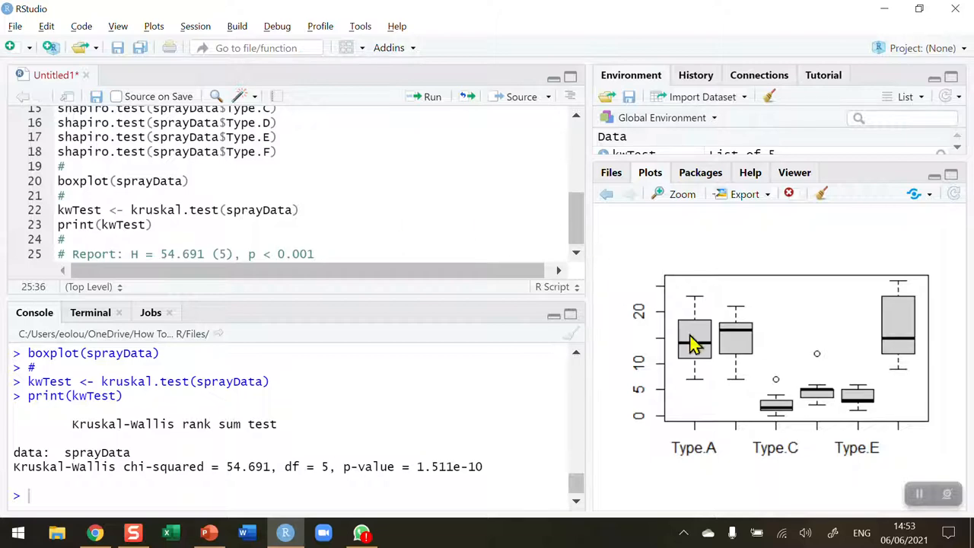